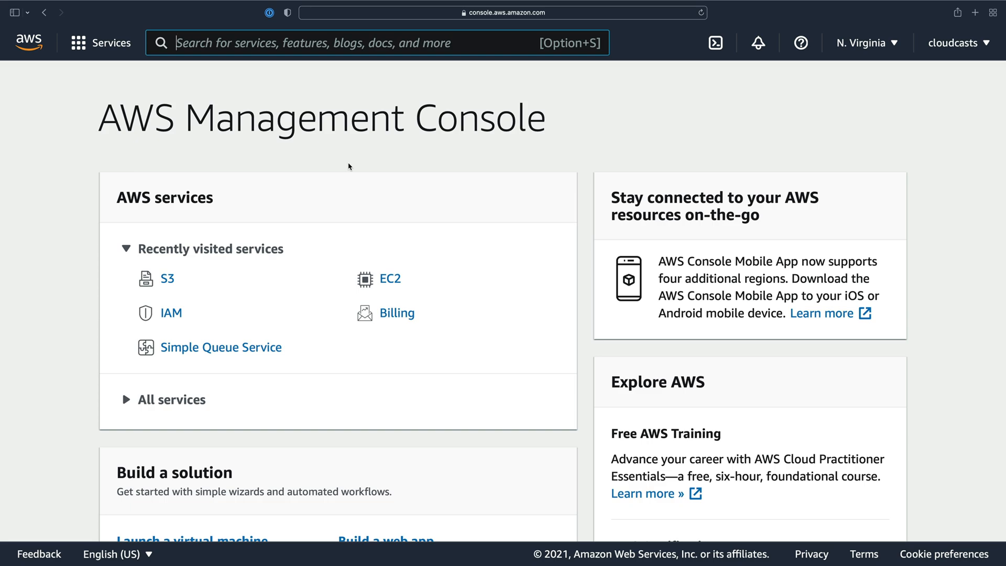
Step: Search for s3 in the console and go to the S3 buckets list
type("s3")
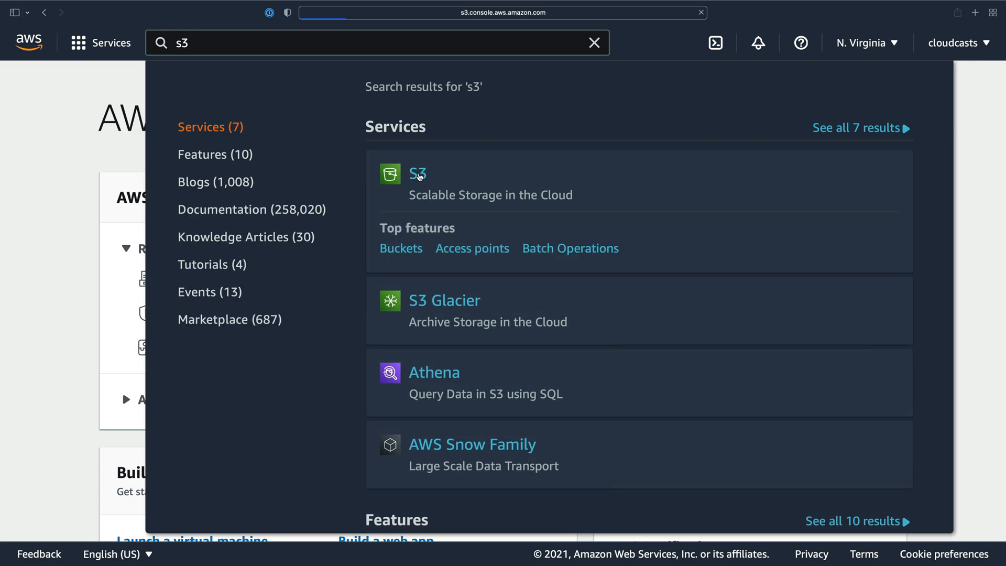
left_click(418, 174)
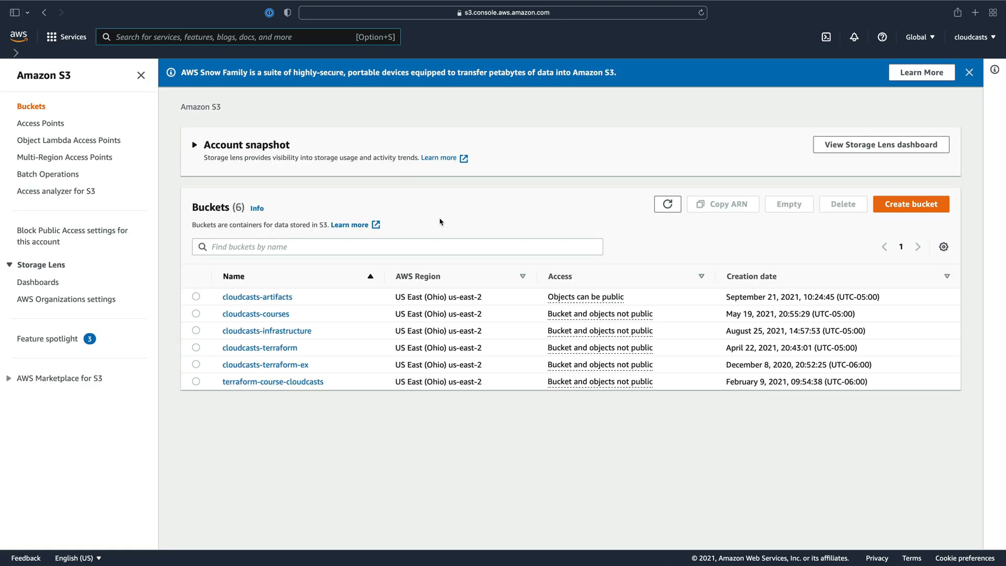
Step: Begin a new bucket named my-awesome-bucket in region US East (Ohio) us-east-2
left_click(910, 203)
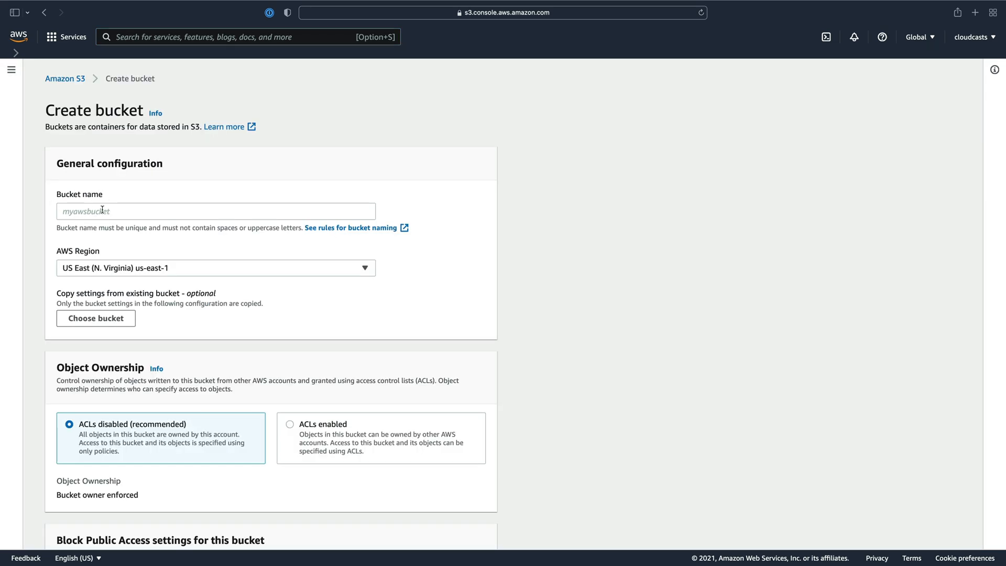
left_click(216, 211)
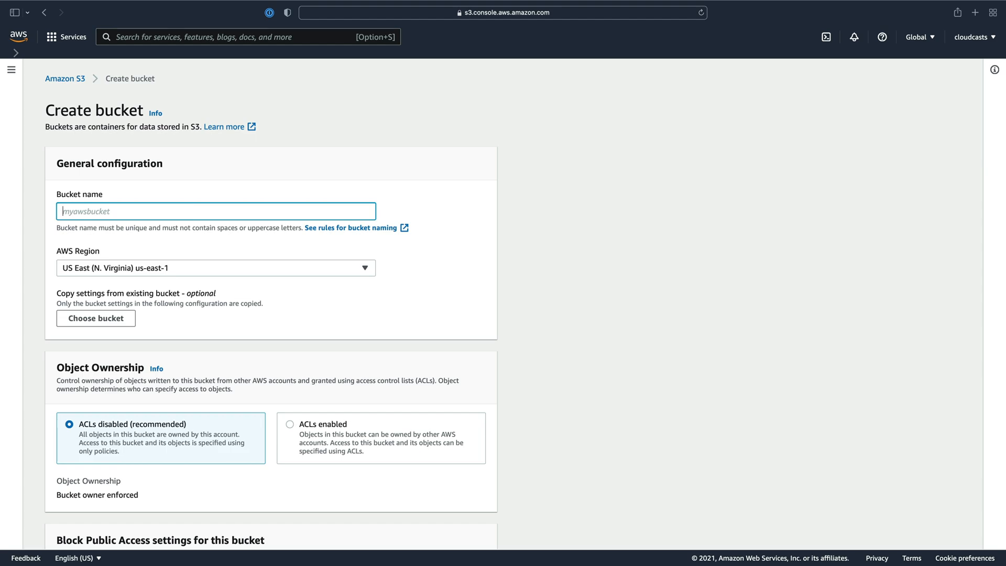
type("my-awesome-bucket")
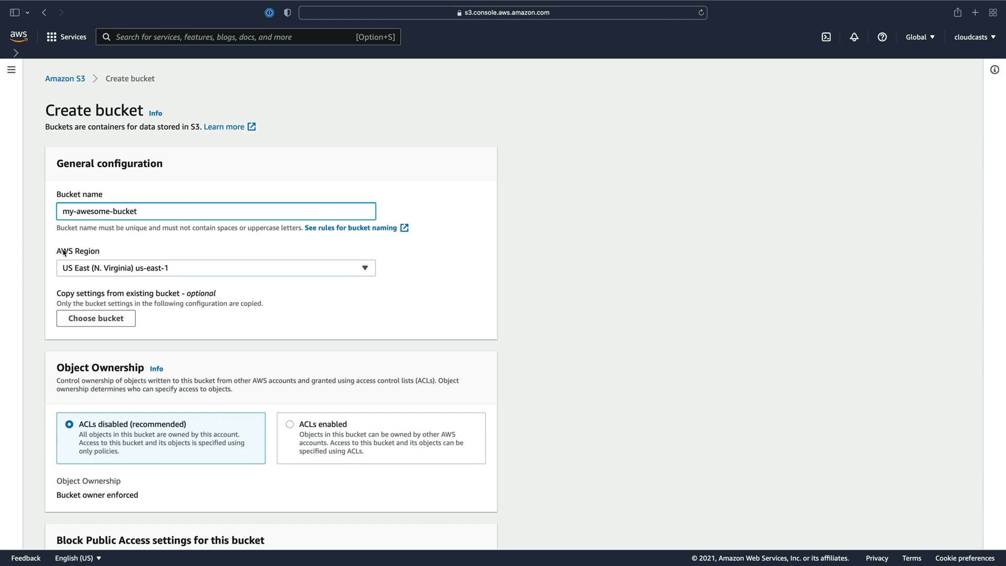
left_click(215, 267)
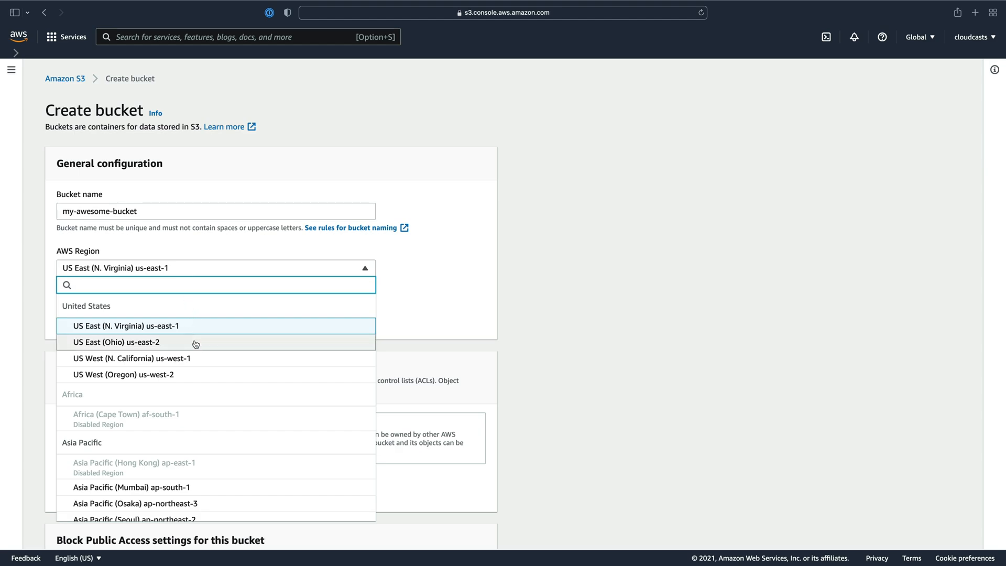
mouse_move(164, 342)
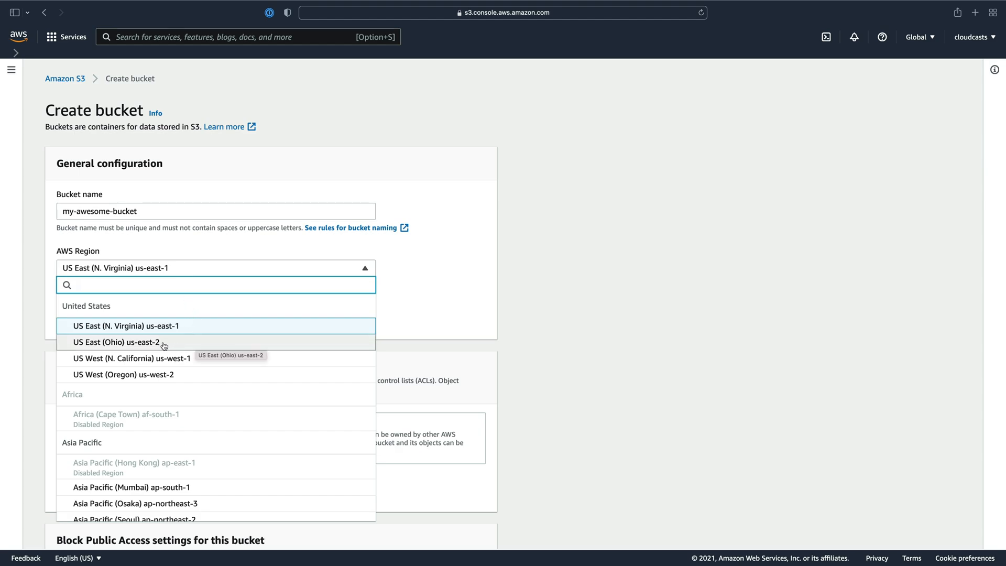
left_click(117, 342)
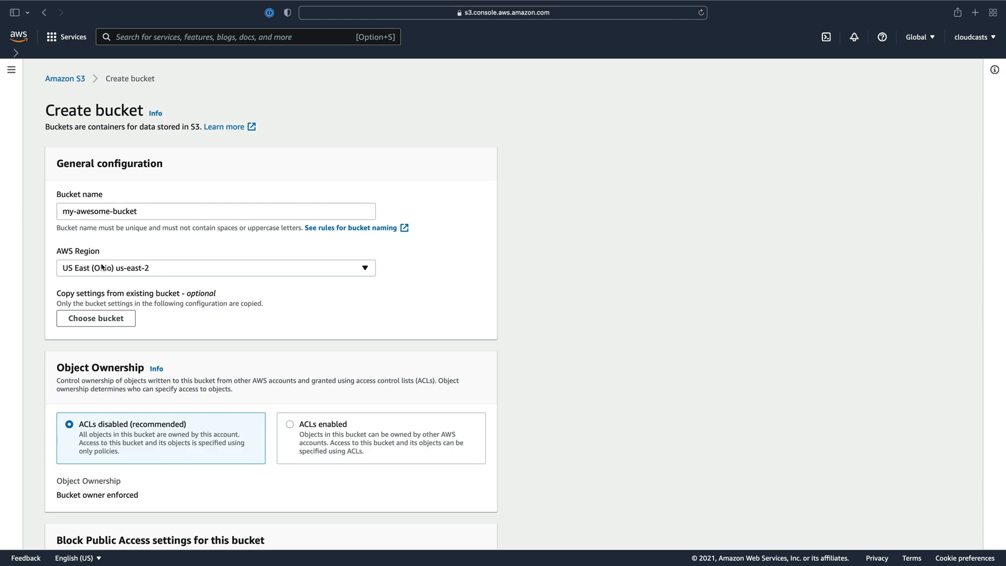
mouse_move(159, 286)
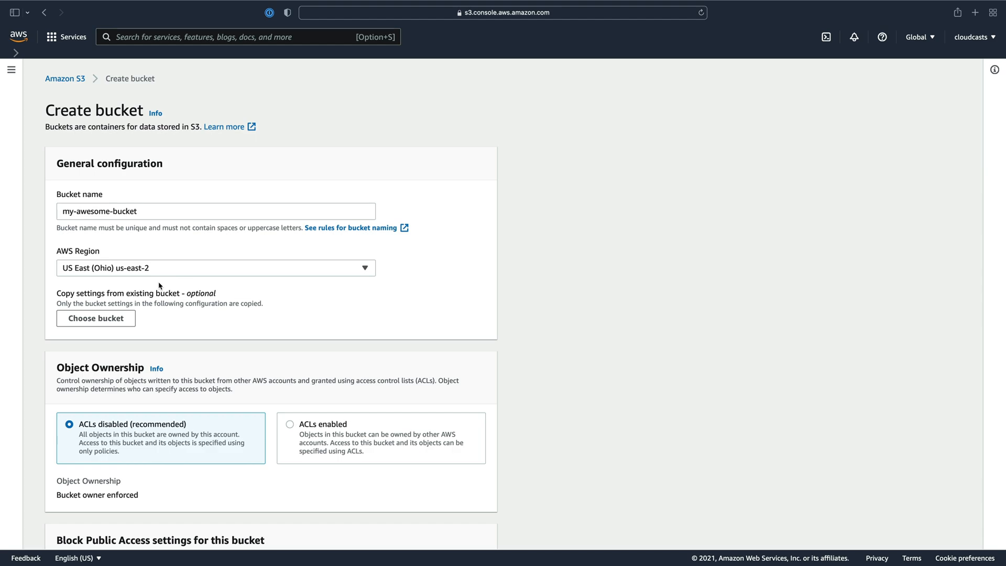
mouse_move(158, 286)
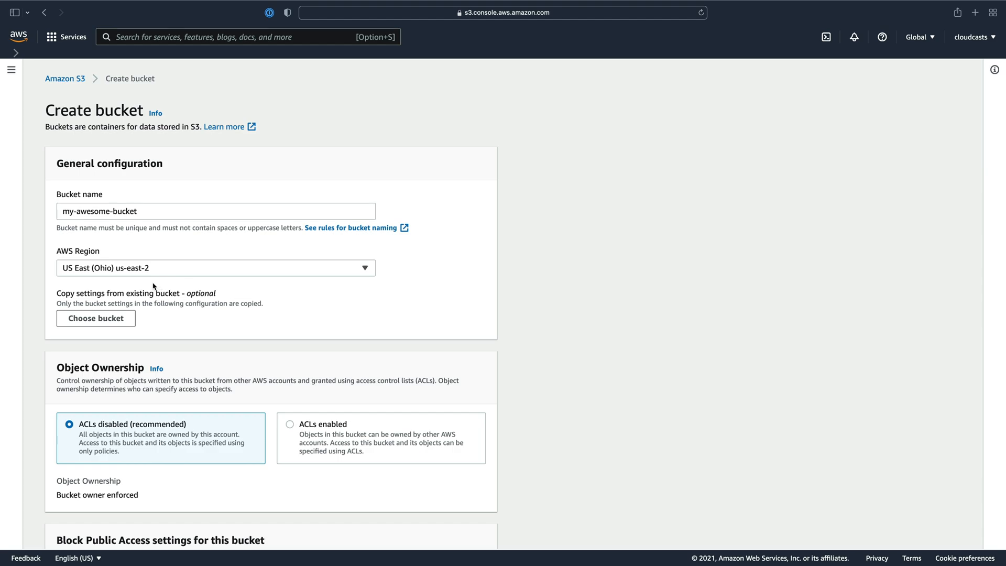
scroll("down", 3)
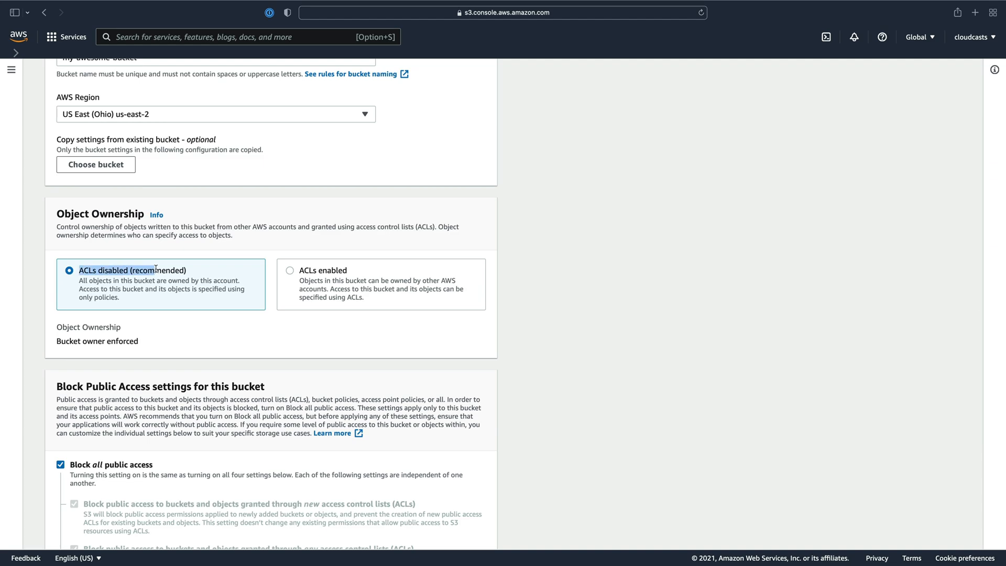
left_click(291, 270)
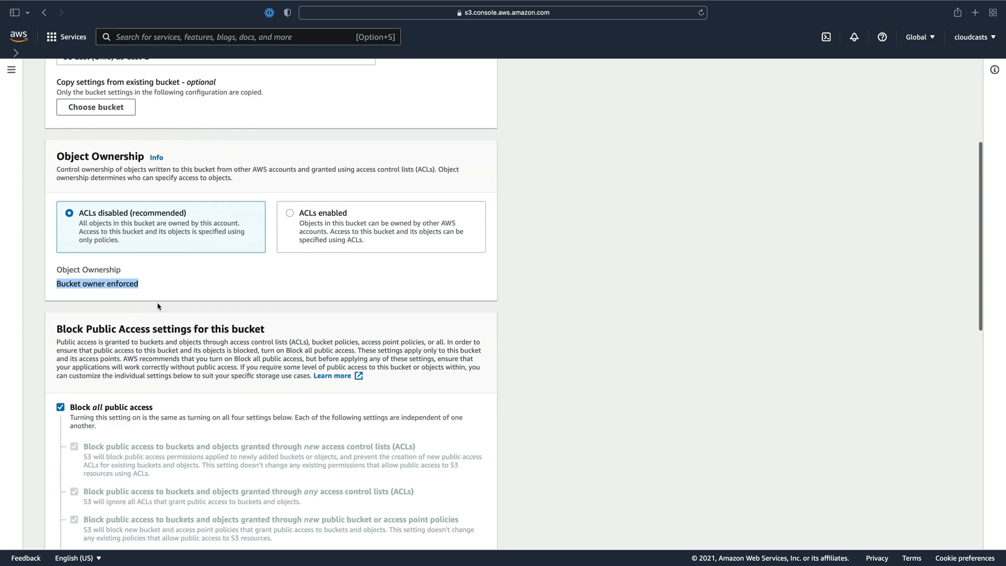
mouse_move(149, 290)
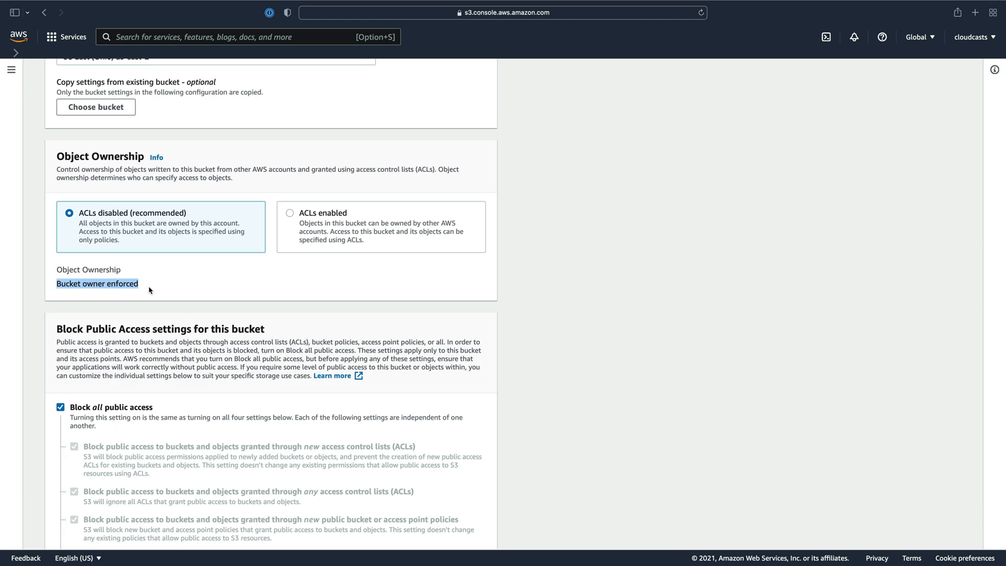
mouse_move(179, 285)
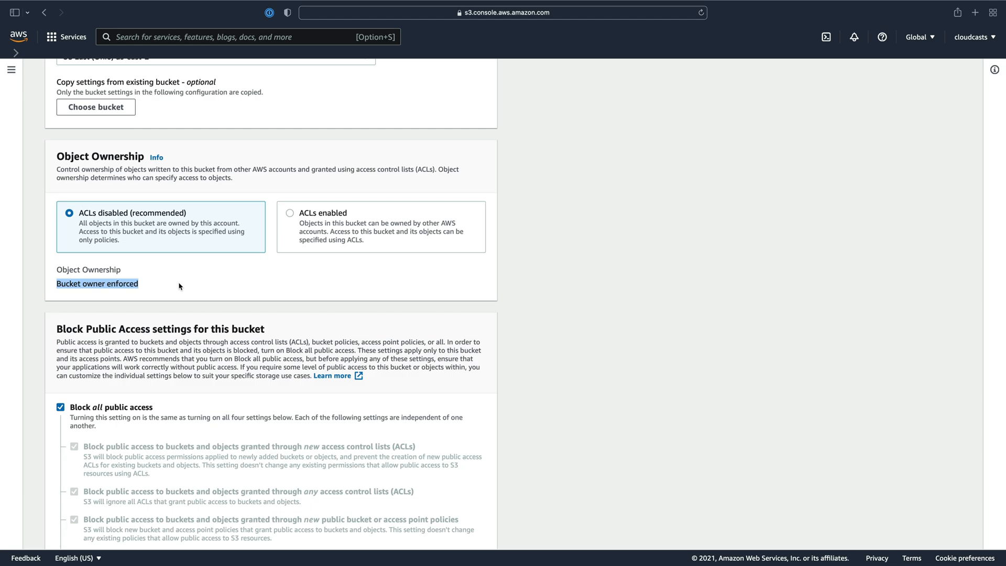
scroll("down", 3)
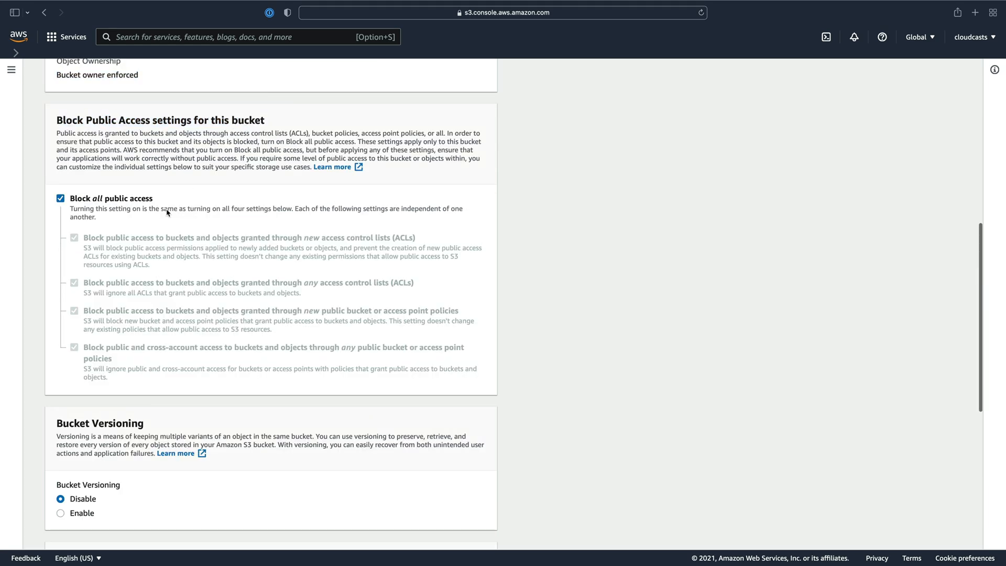
mouse_move(199, 293)
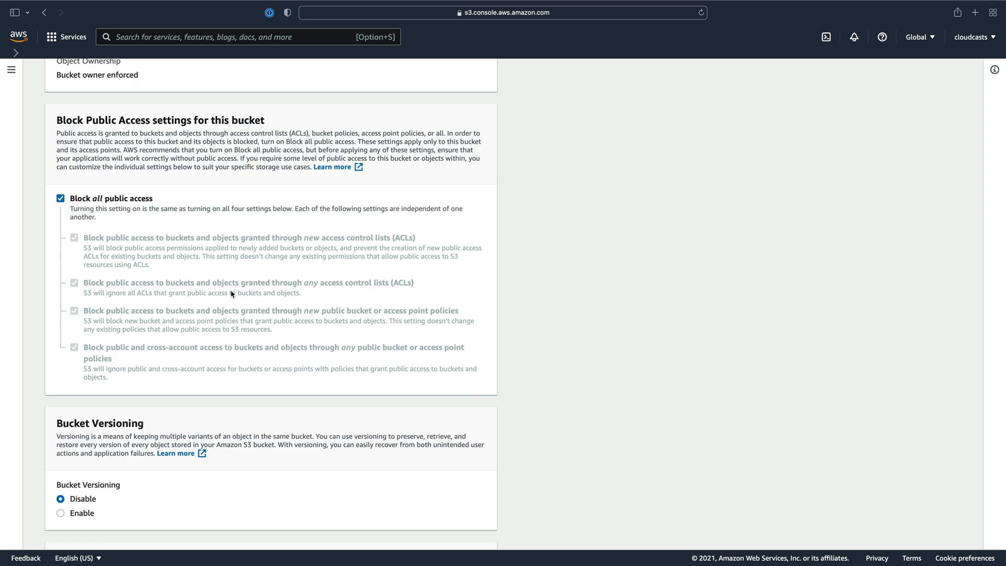
scroll("down", 3)
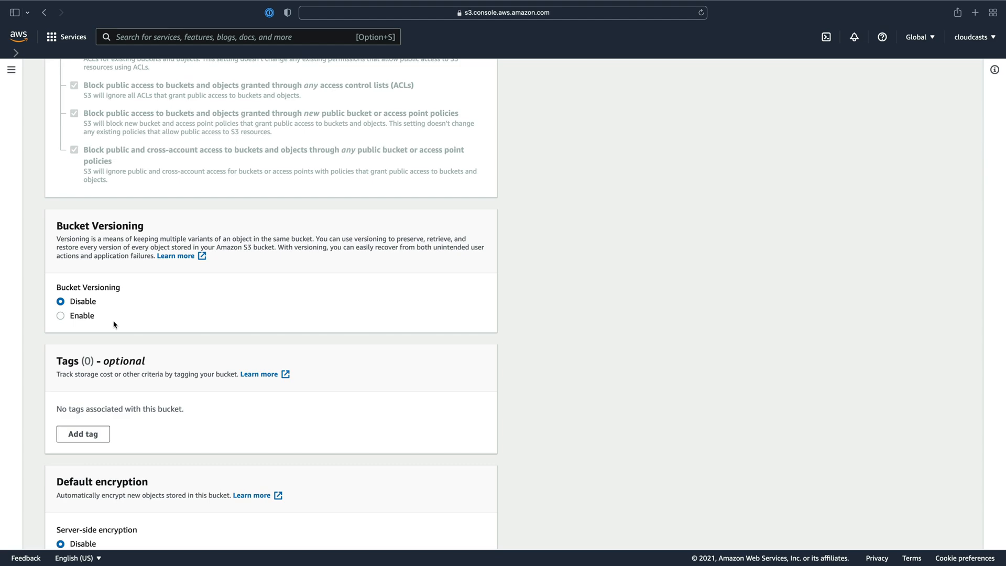
Step: Try S3 and KMS key encryption options, then leave default encryption disabled
scroll("down", 3)
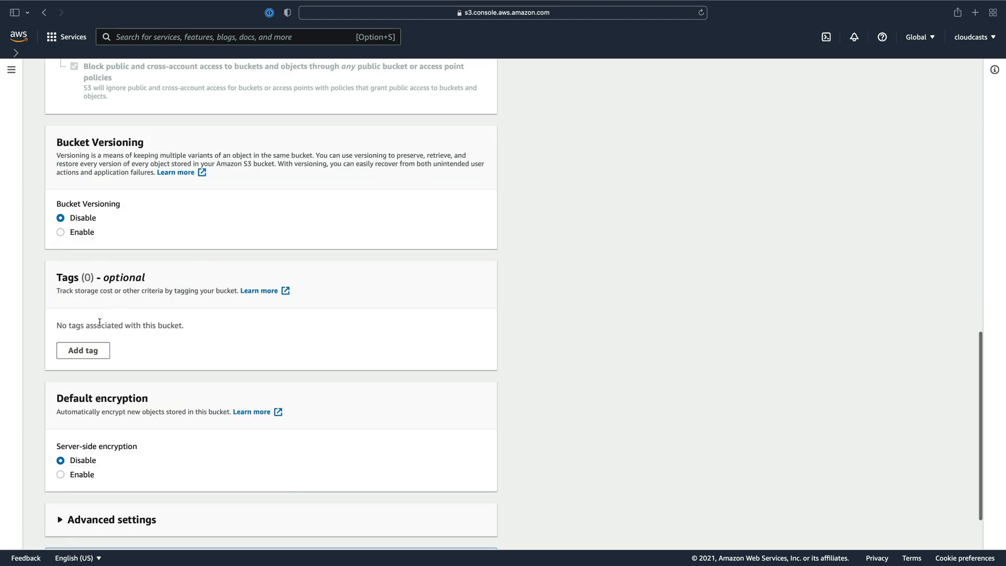
scroll("down", 3)
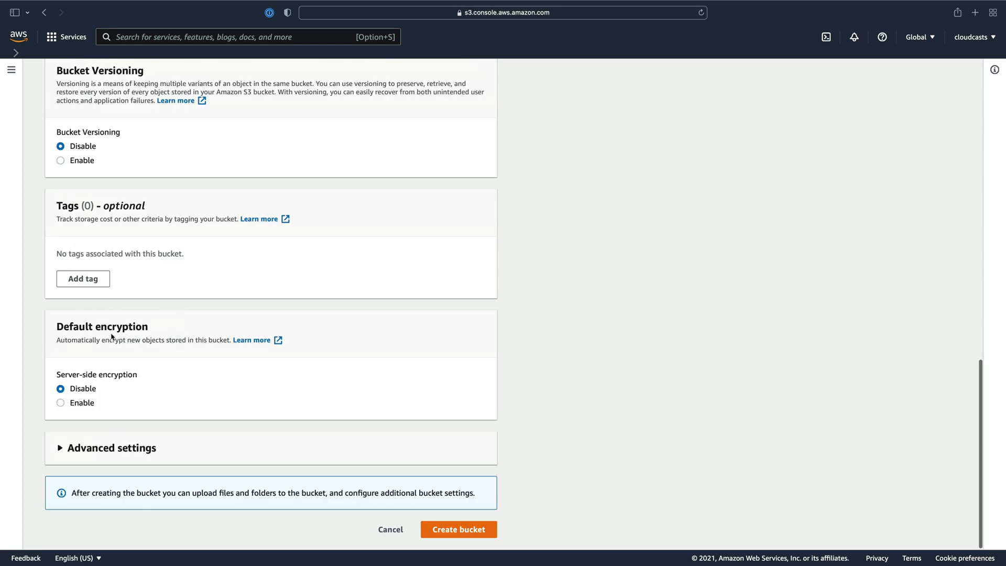
mouse_move(170, 386)
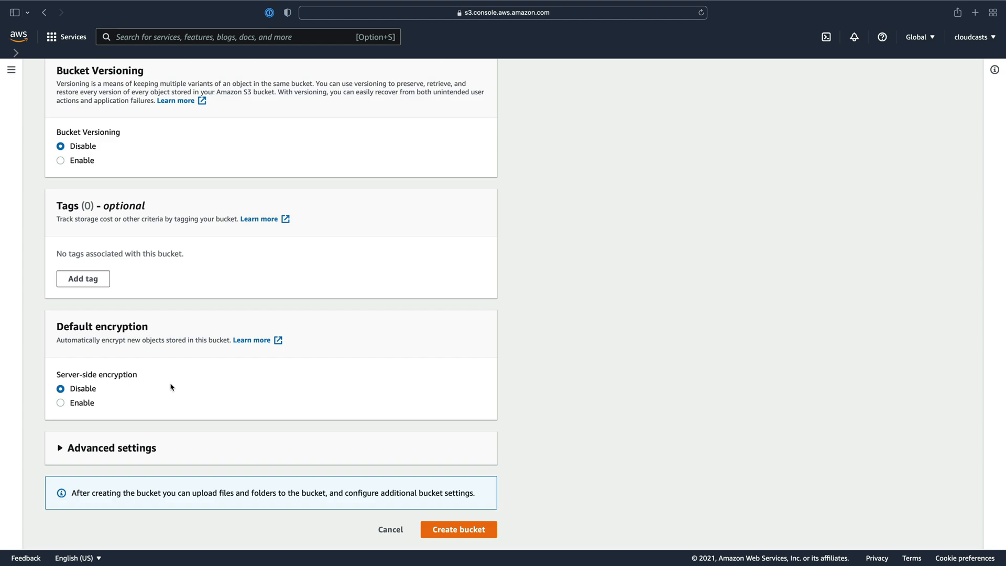
left_click(61, 402)
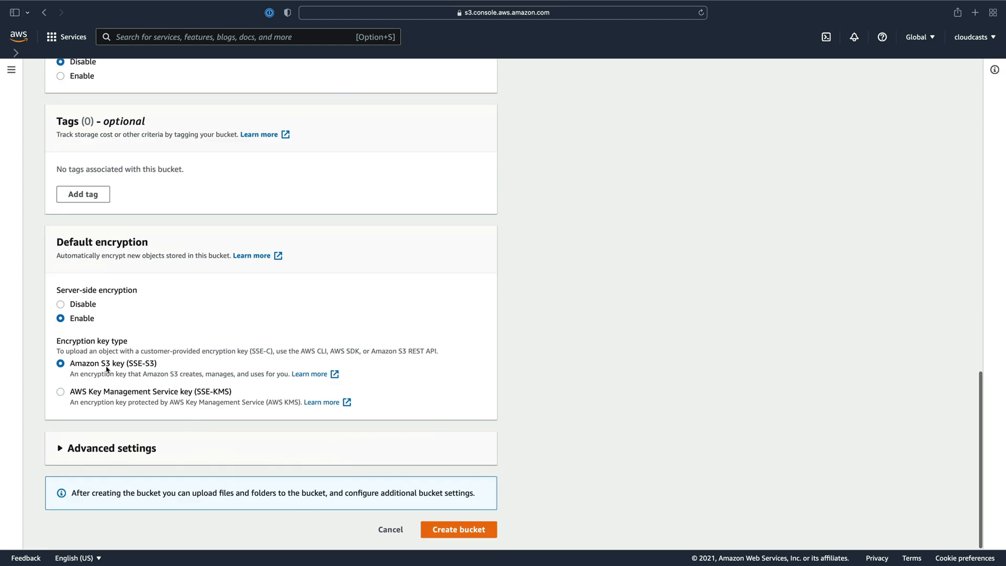
left_click(61, 391)
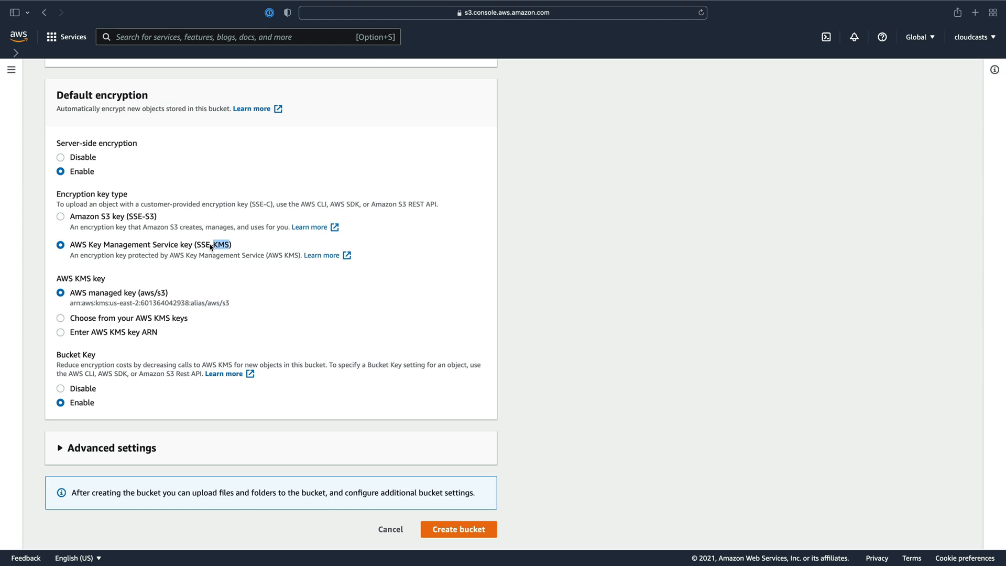
left_click(60, 317)
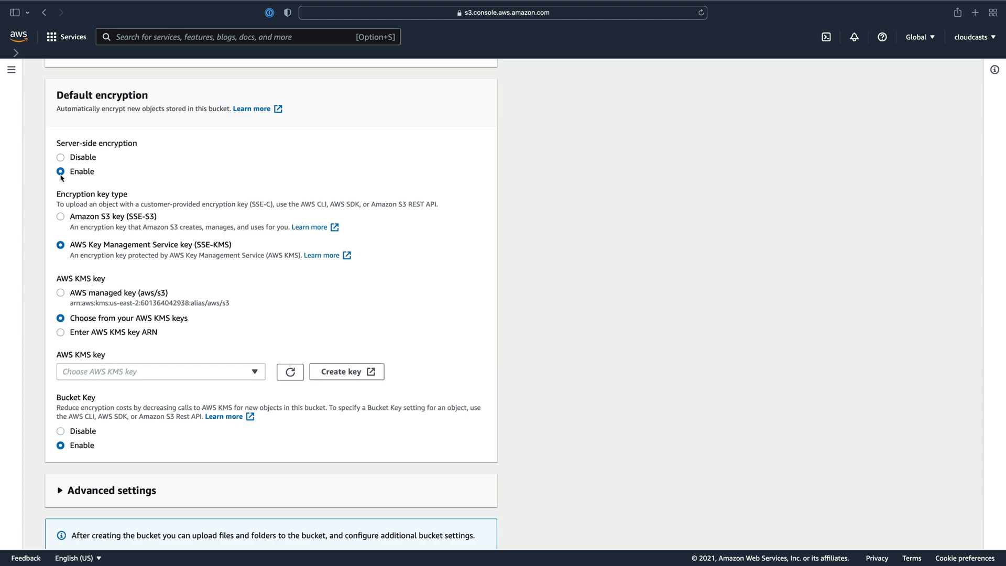
mouse_move(87, 378)
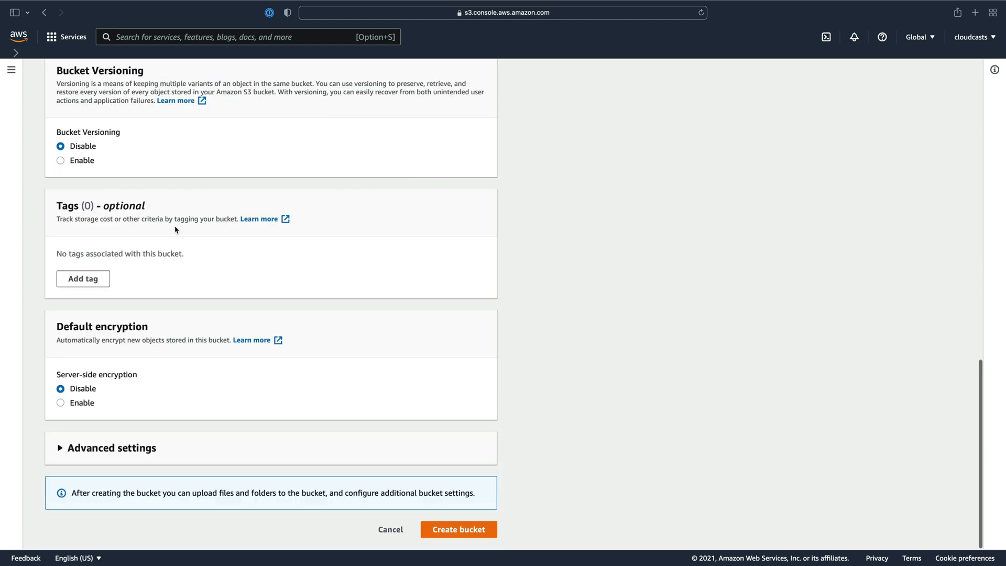
left_click(113, 448)
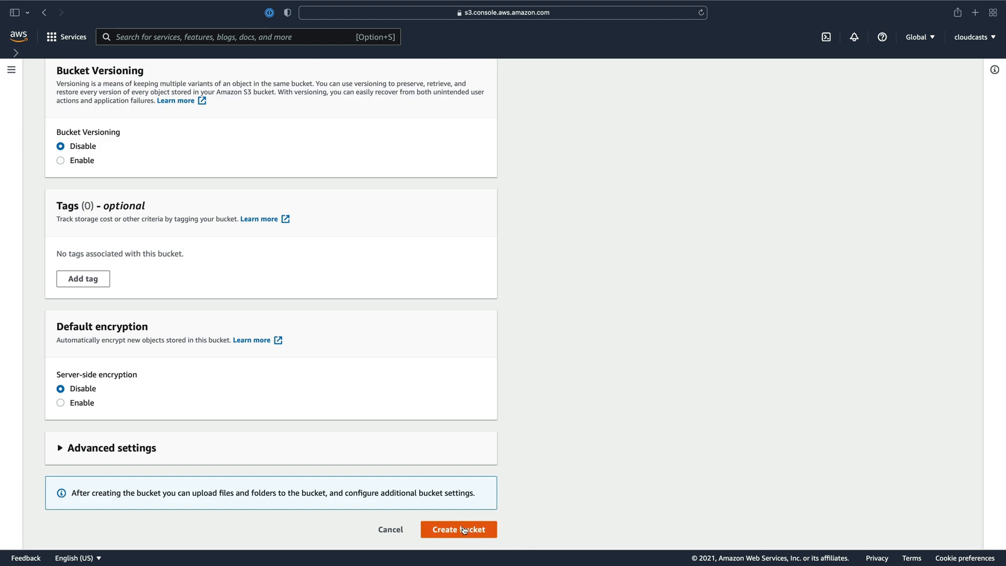
Step: Append xxe to the taken bucket name and create the bucket
left_click(458, 529)
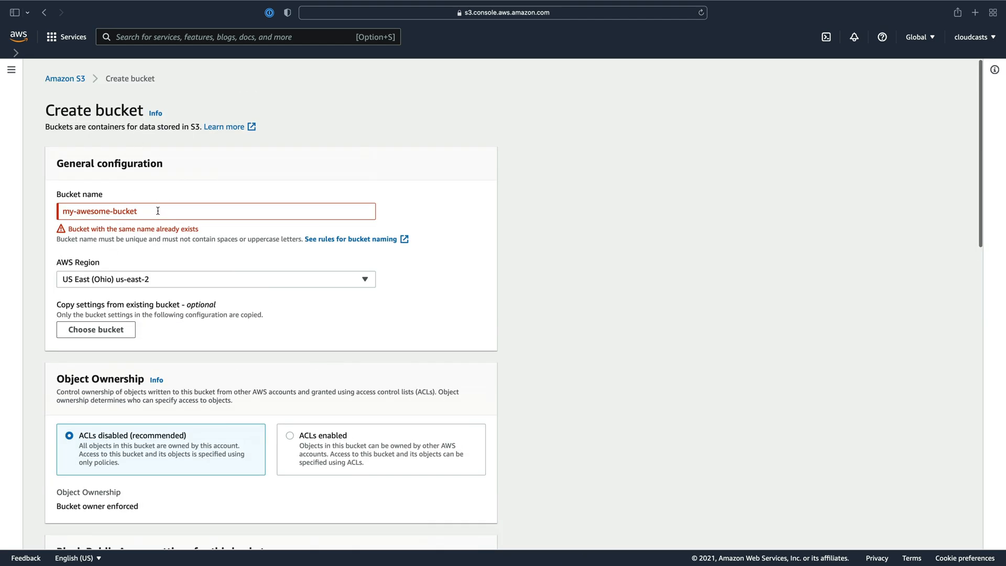
type("xxe")
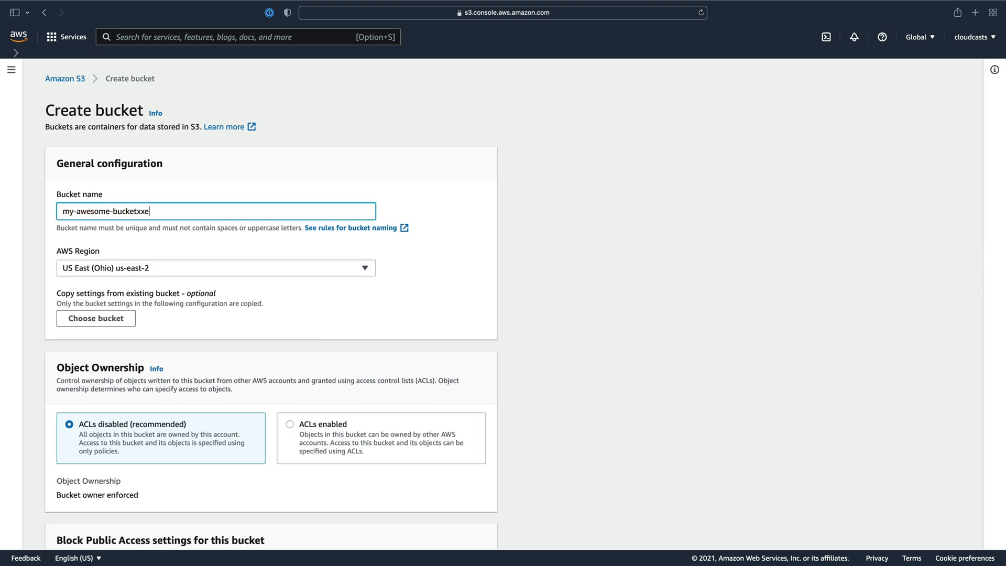
scroll("down", 3)
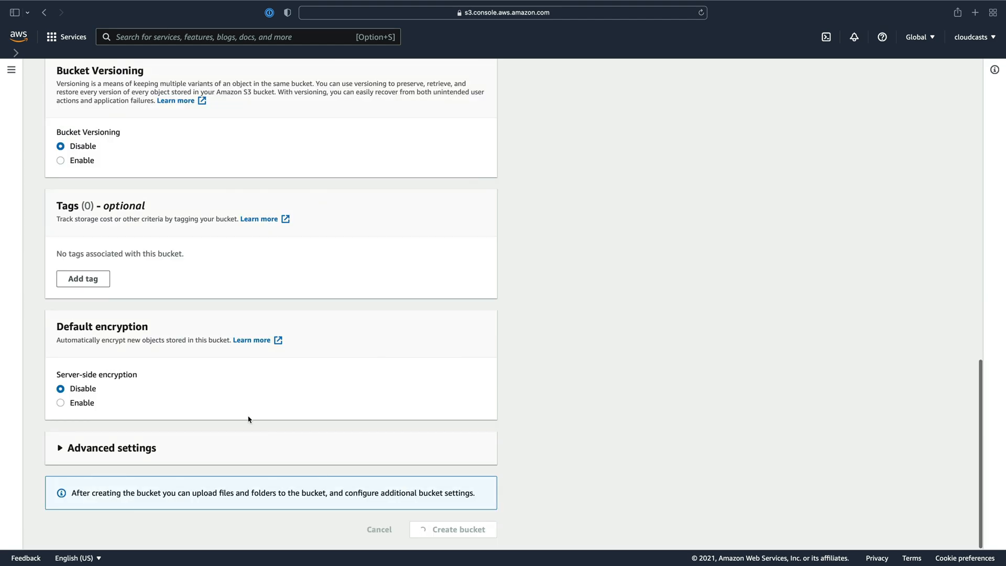
left_click(452, 528)
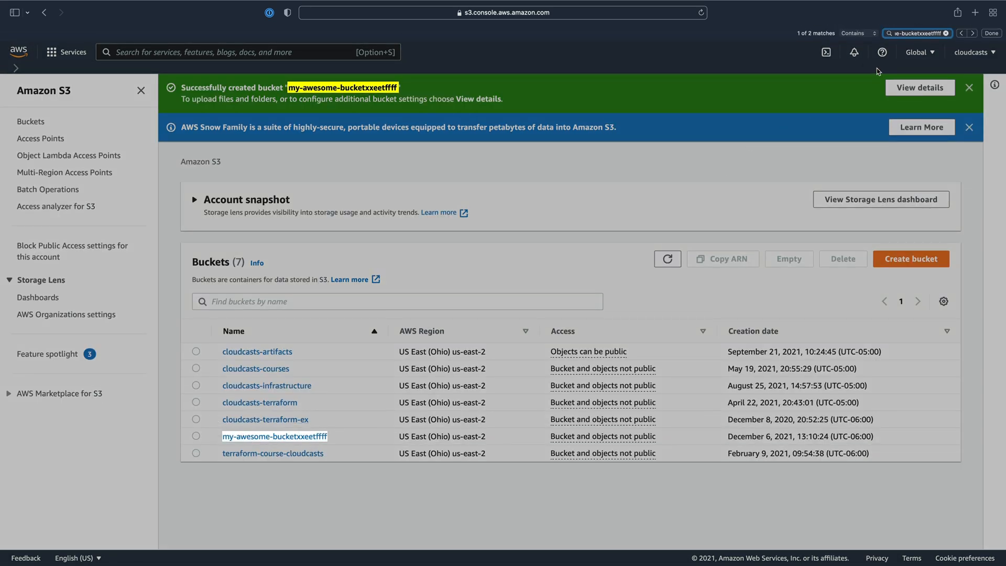
Step: Head to the IAM service to add a new user
left_click(972, 52)
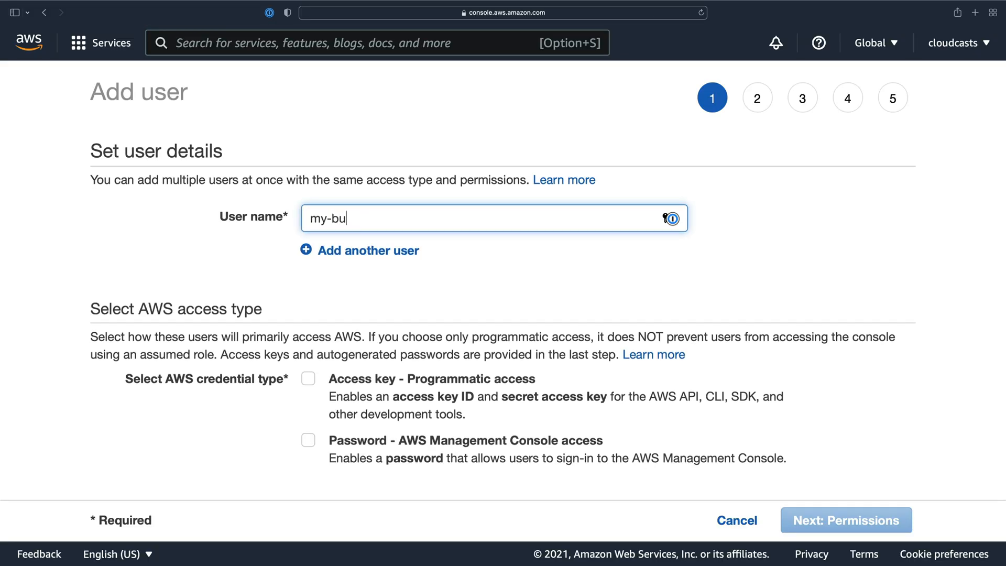
Step: Finish naming my-bucket-user, grant programmatic access key, and create it with no permissions
type("cket-user")
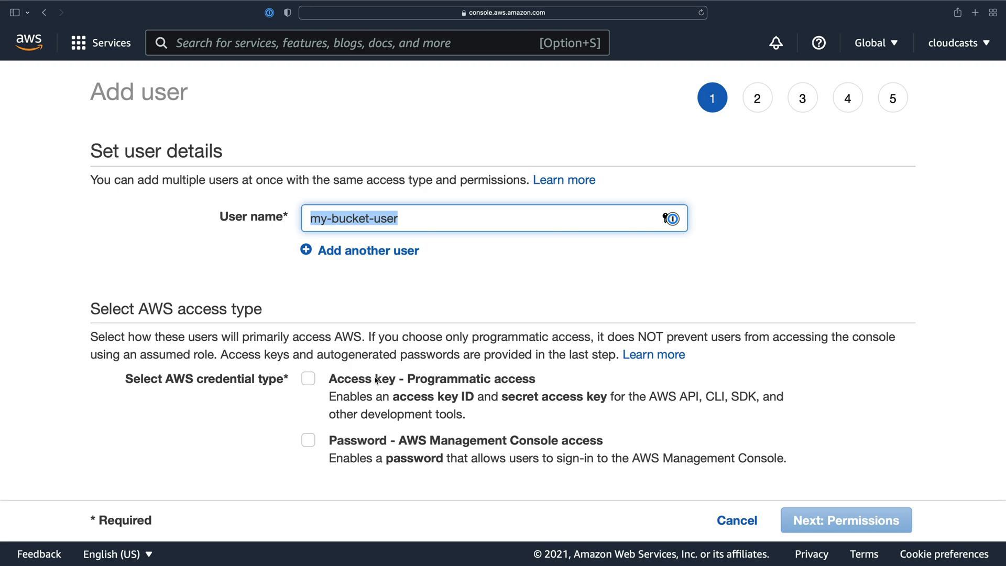
left_click(308, 362)
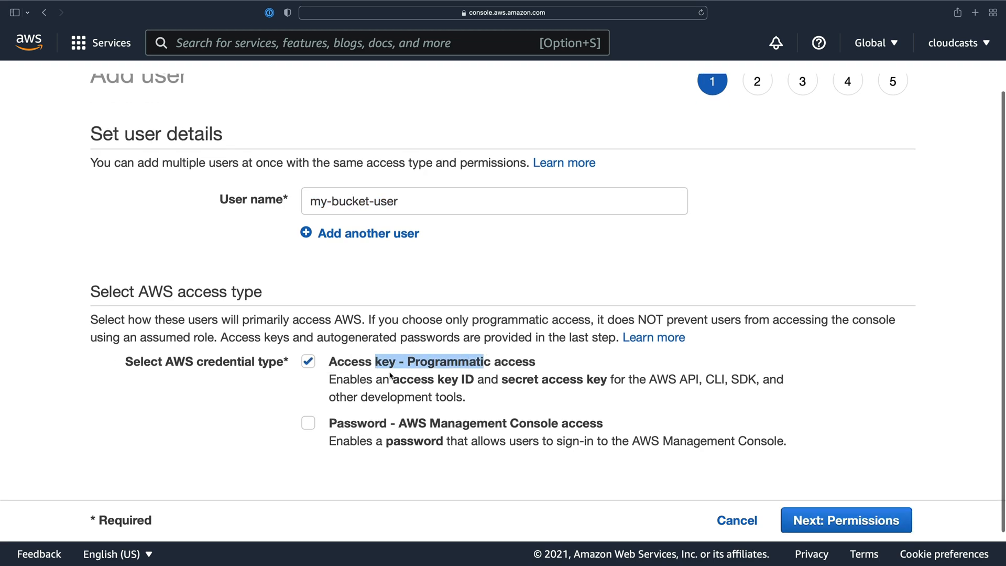
left_click(846, 520)
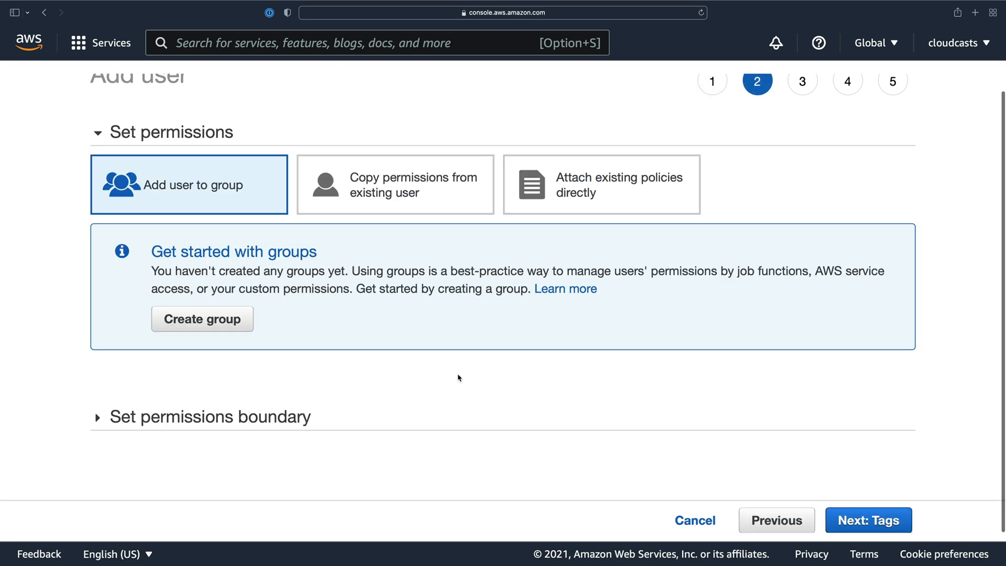
mouse_move(893, 498)
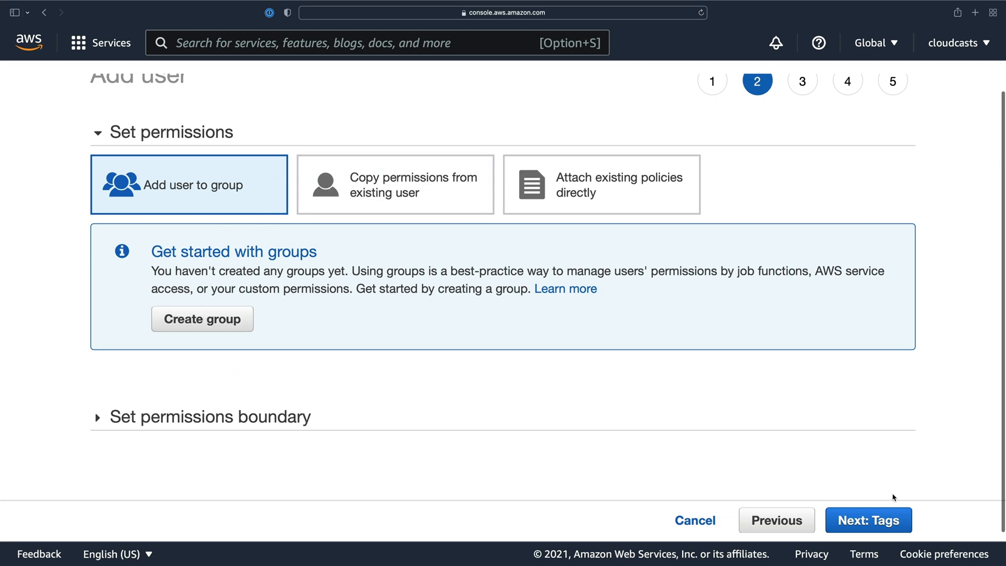
left_click(868, 520)
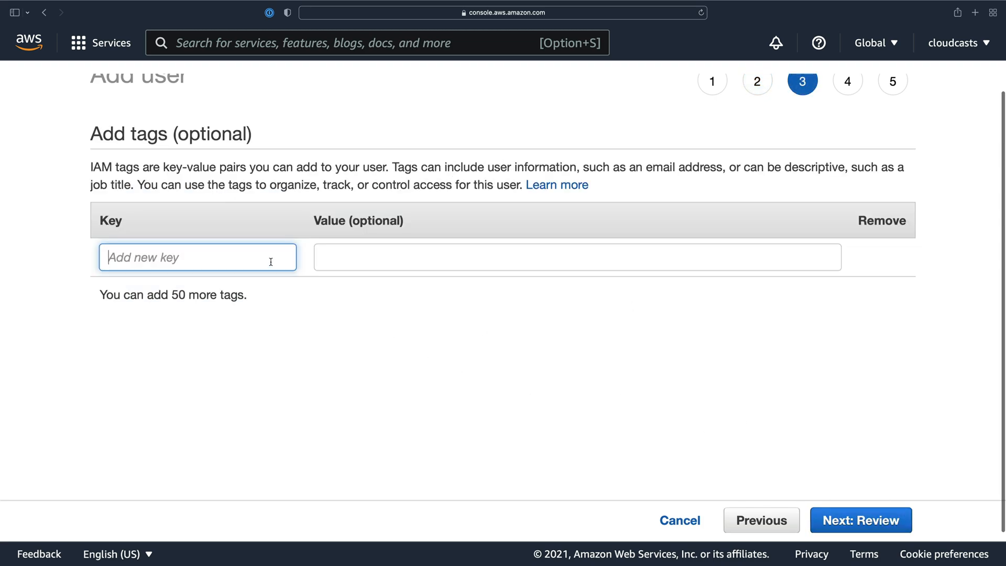
left_click(861, 520)
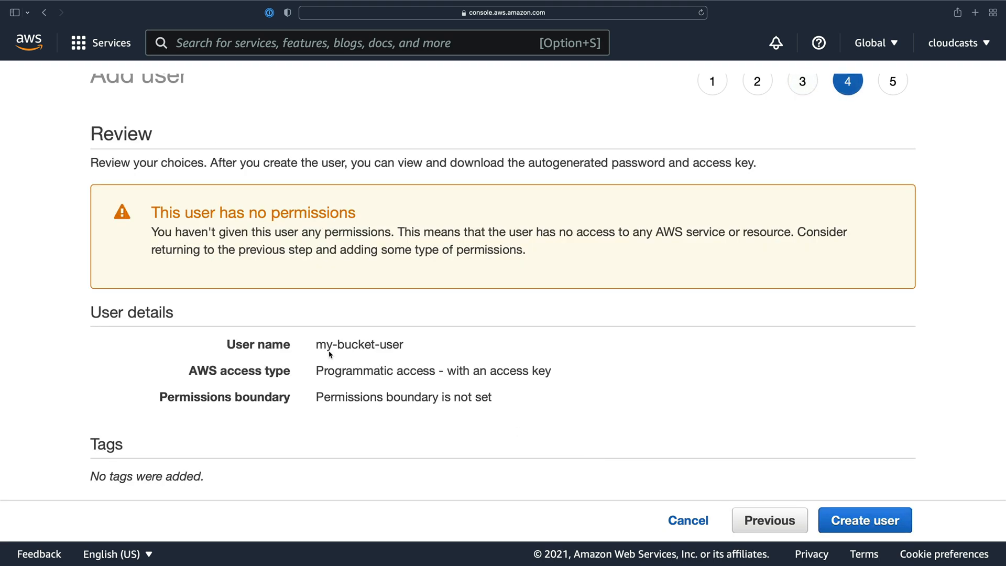
mouse_move(769, 520)
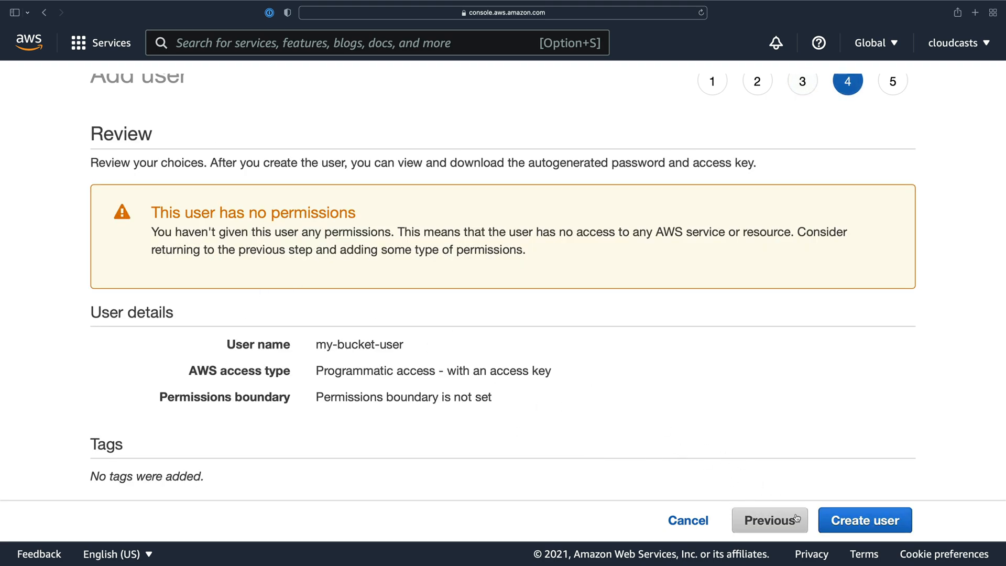
left_click(863, 520)
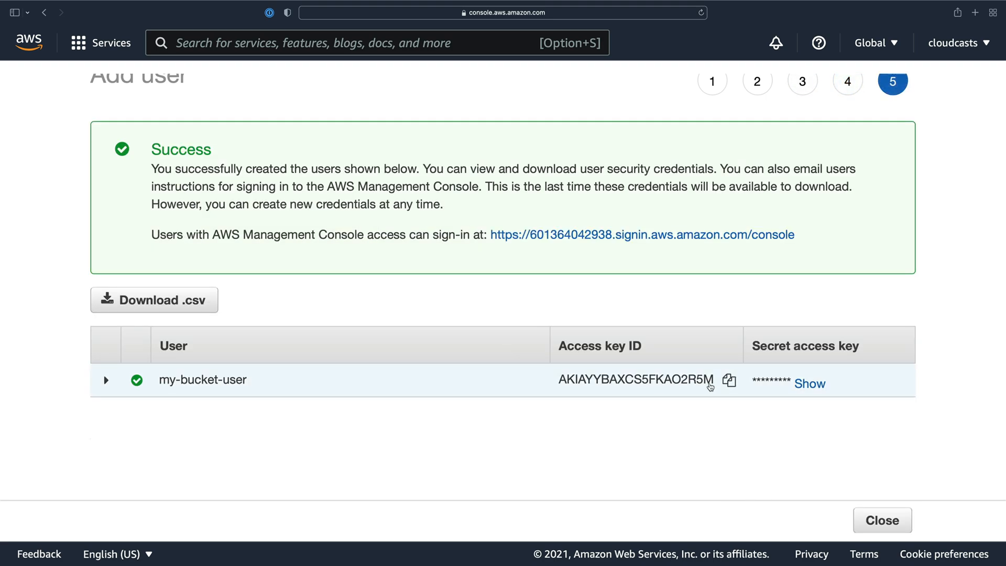
mouse_move(774, 394)
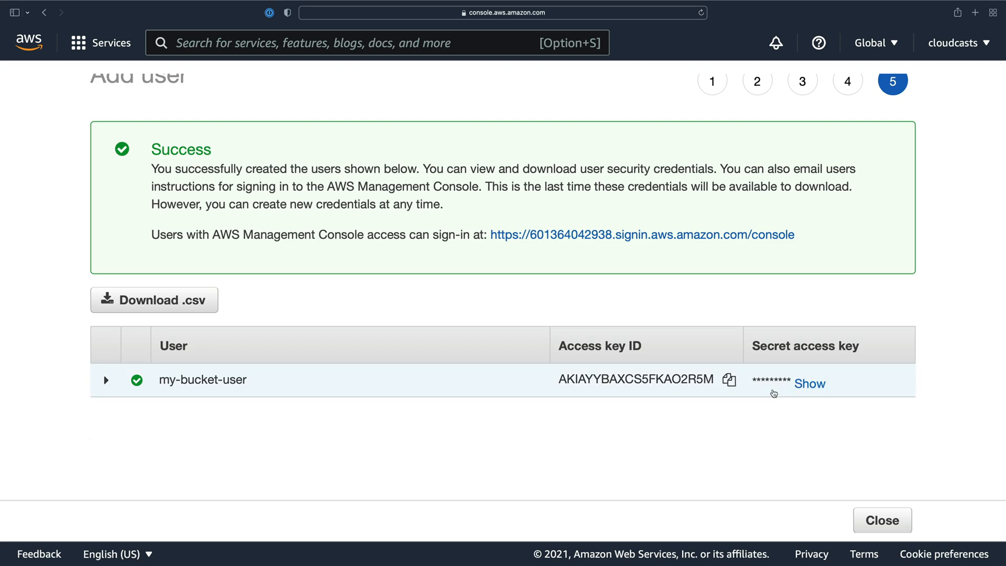
left_click(882, 520)
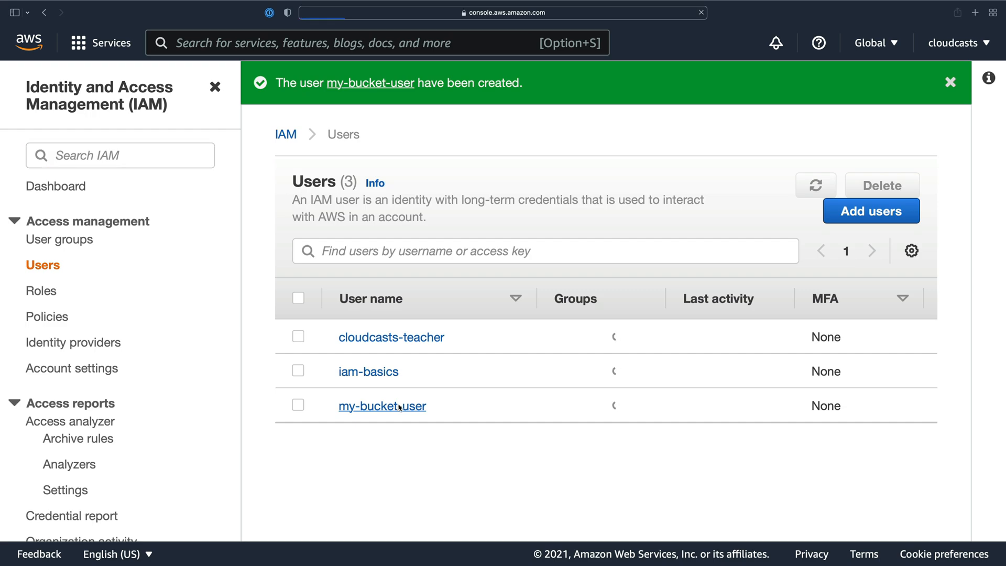
Step: Start an inline policy on my-bucket-user and switch the editor to JSON
left_click(381, 406)
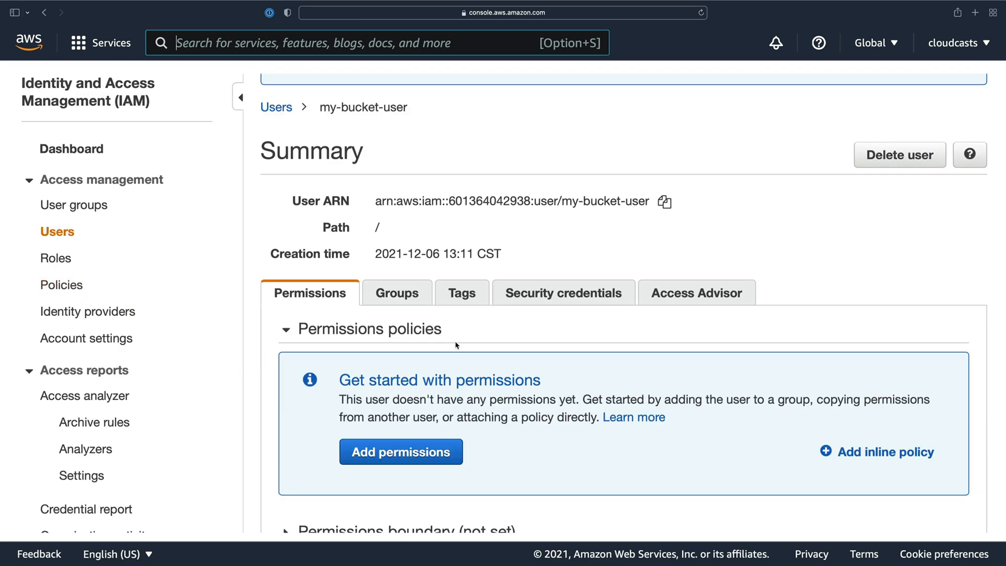
left_click(885, 451)
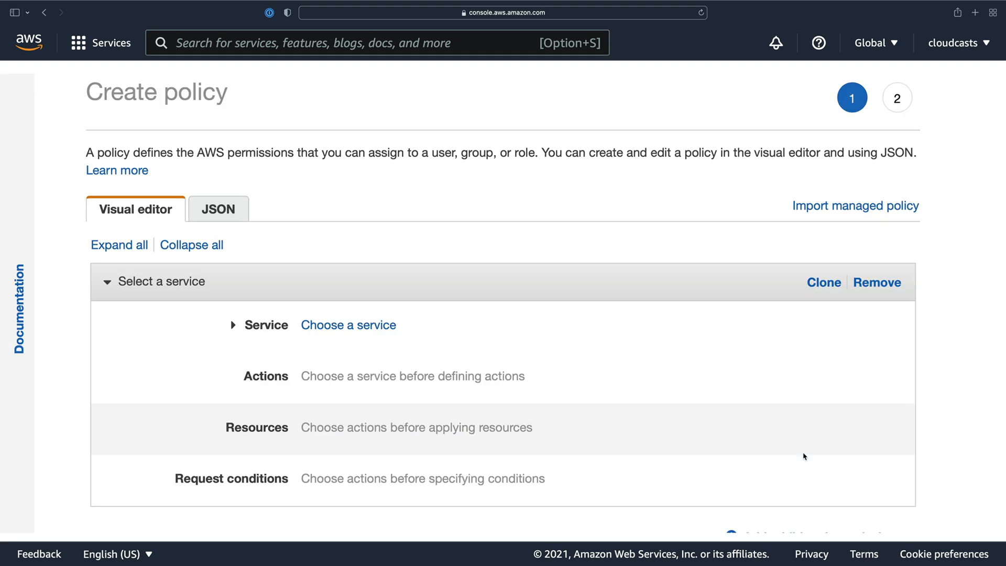
scroll("down", 3)
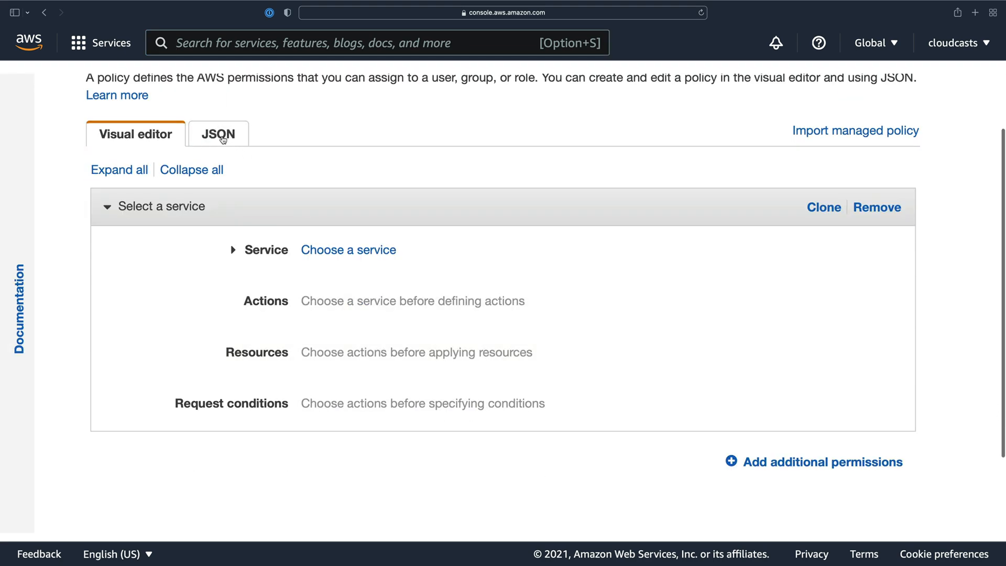
left_click(218, 134)
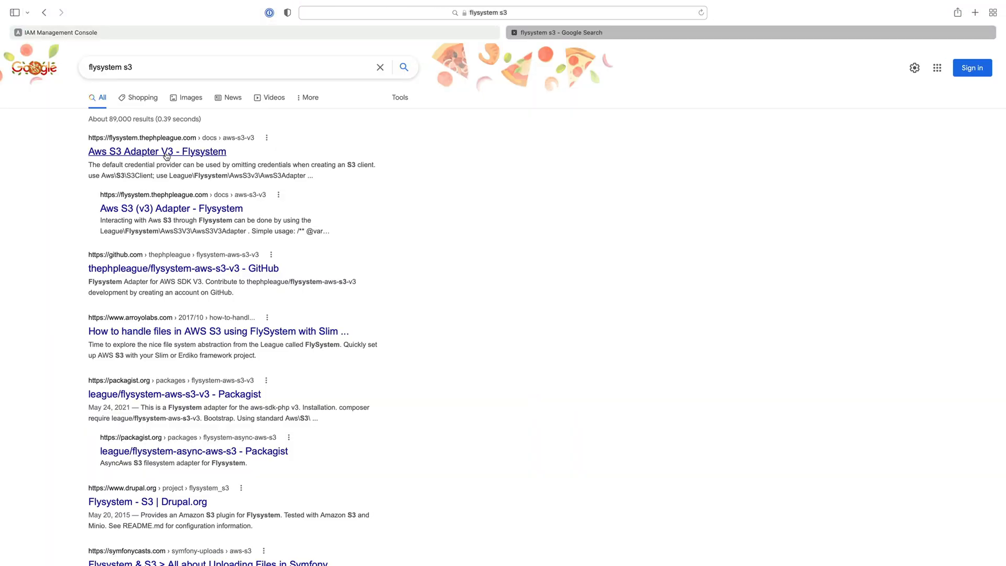
Step: Copy the required IAM permissions JSON from the Flysystem AWS S3 Adapter V3 docs
left_click(158, 151)
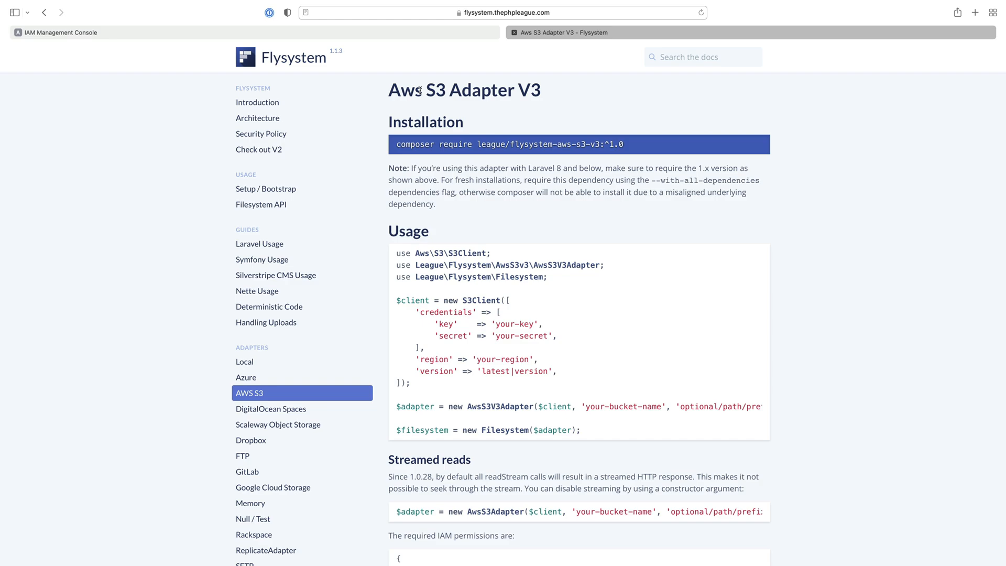
mouse_move(542, 213)
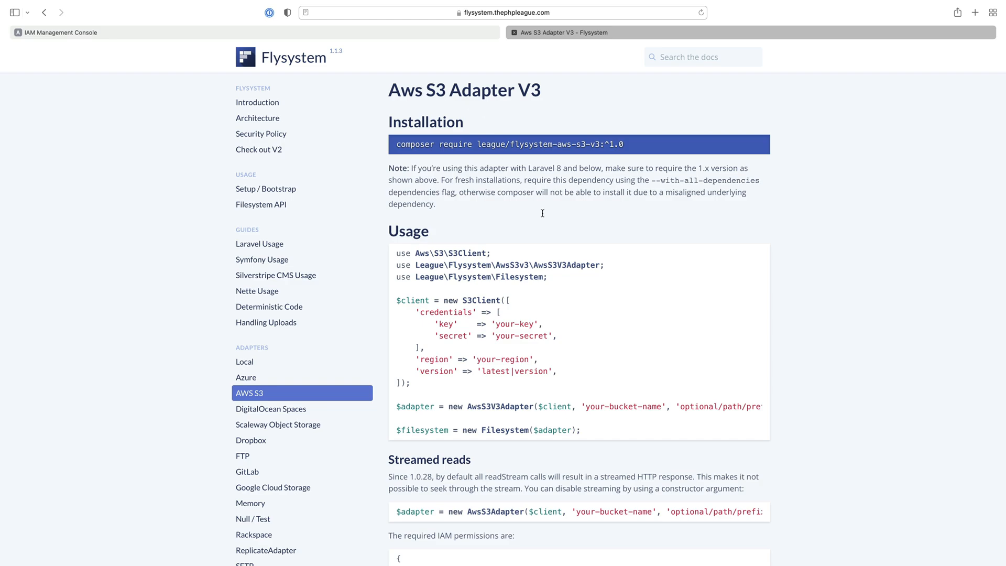
scroll("down", 3)
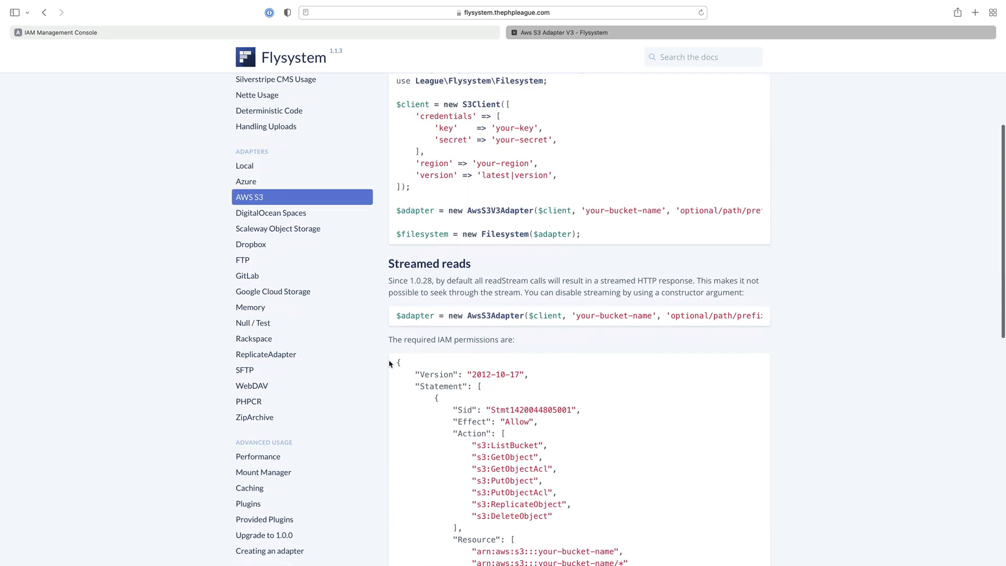
scroll("down", 3)
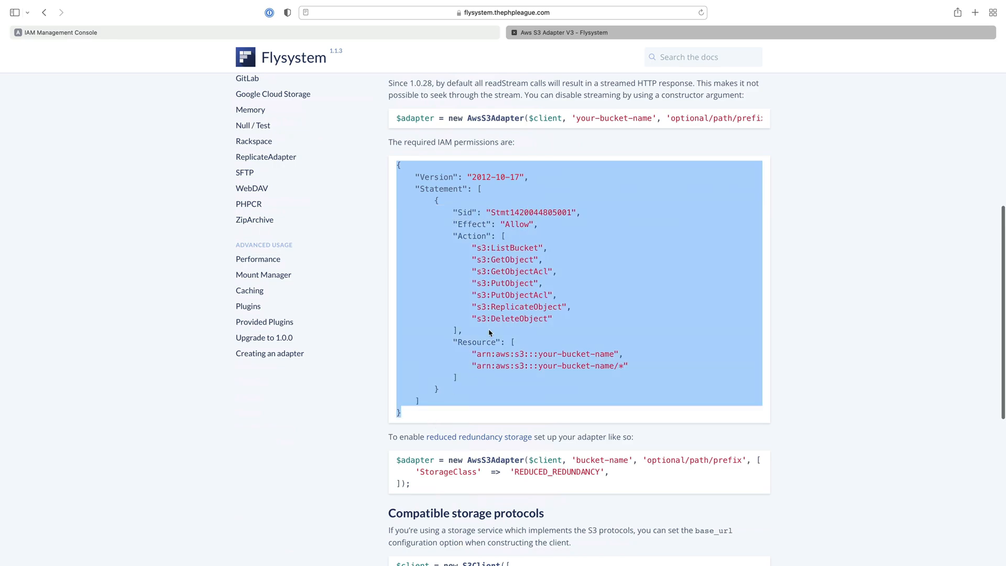
left_click(490, 327)
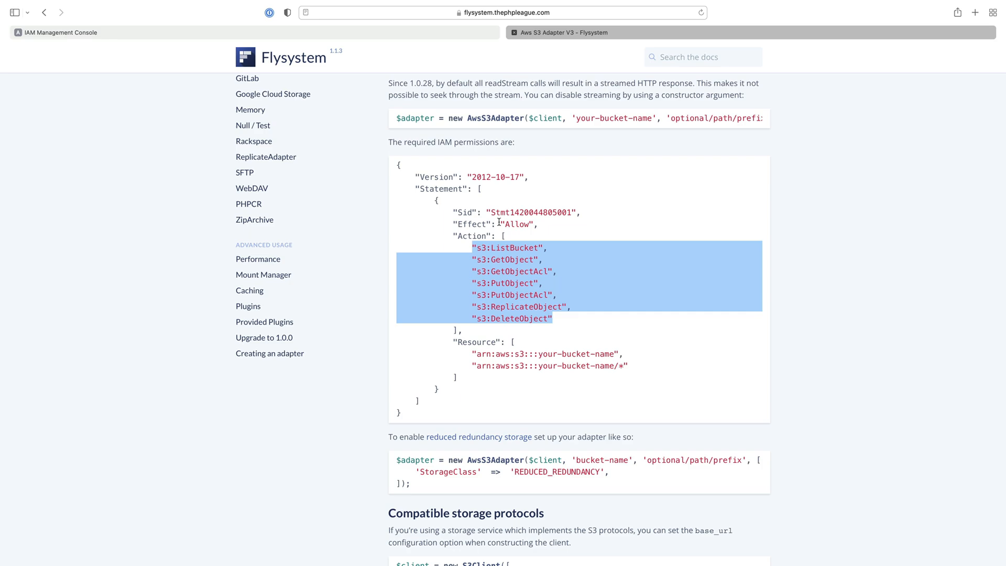
mouse_move(507, 223)
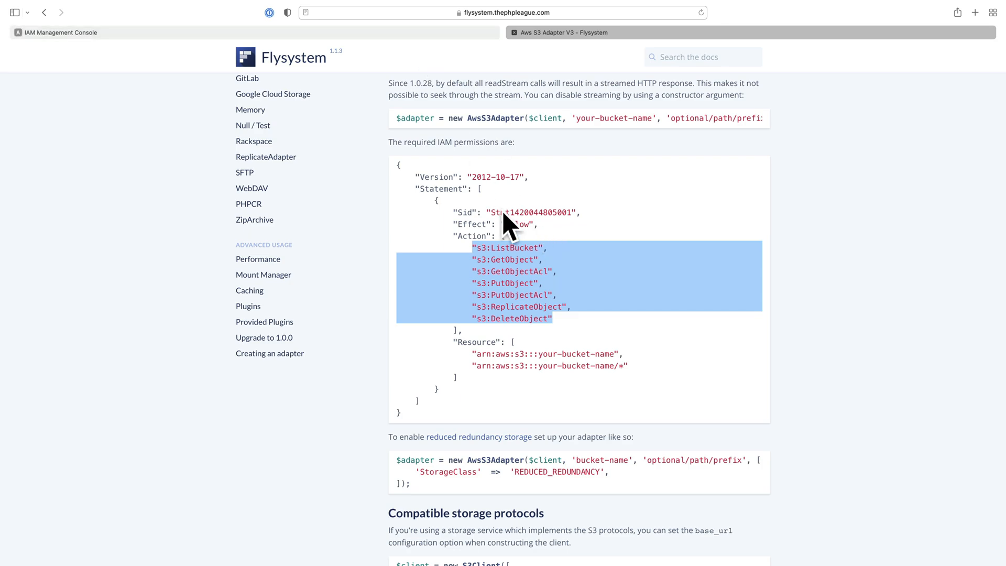
left_click(57, 33)
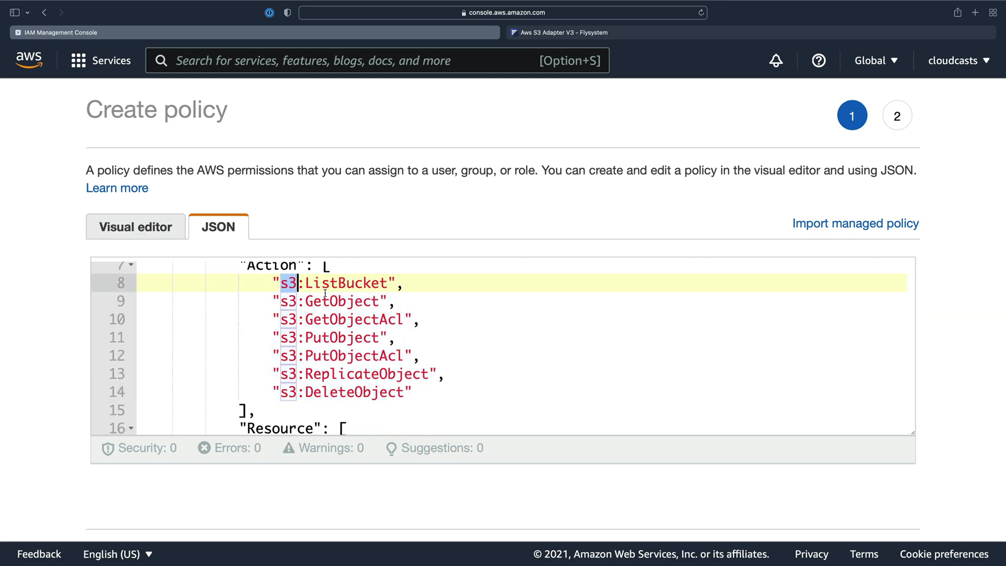
Step: Point both Resource ARNs at my-awesome-bucketxxeetffff and review the policy for errors
scroll("down", 3)
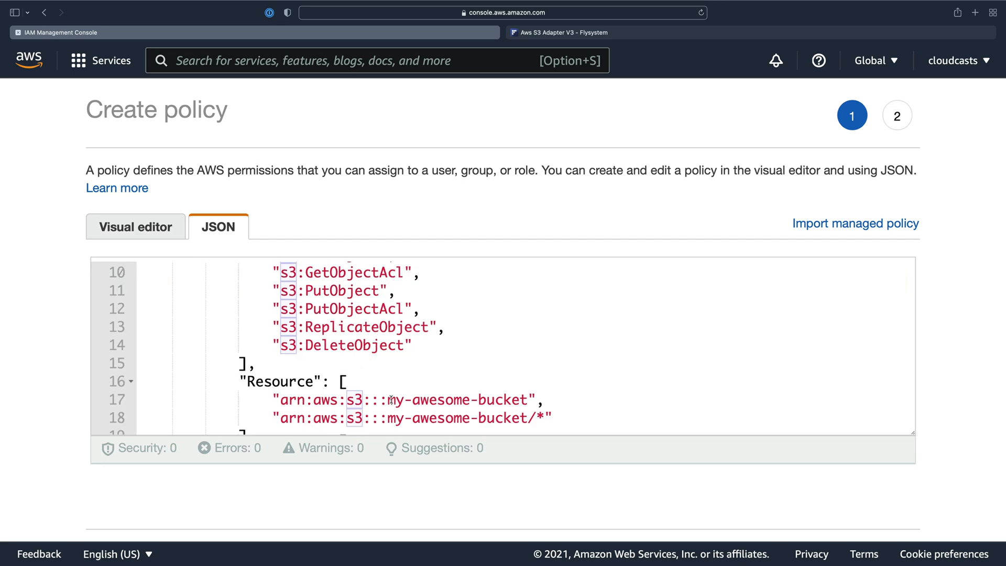
left_click(449, 399)
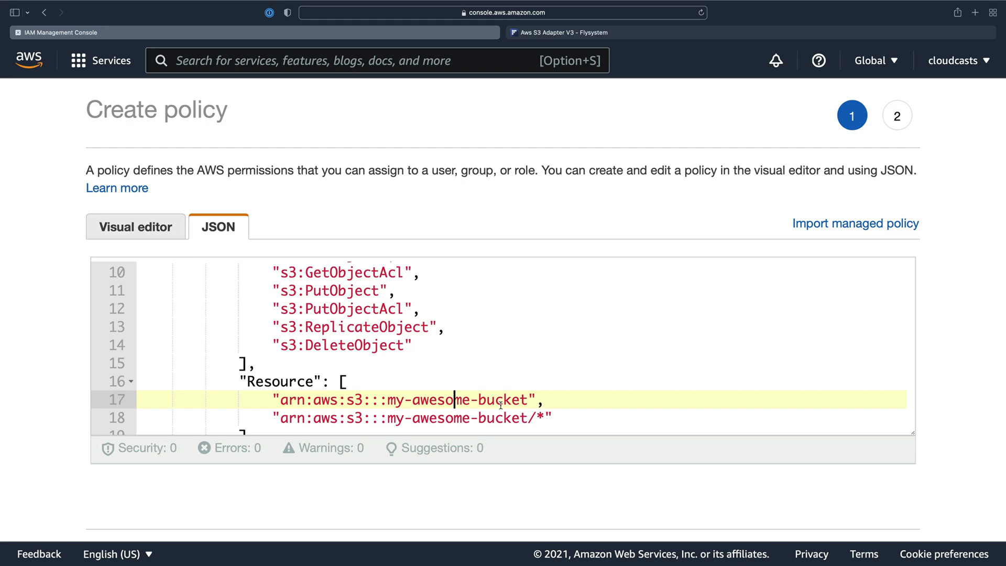
double_click(453, 399)
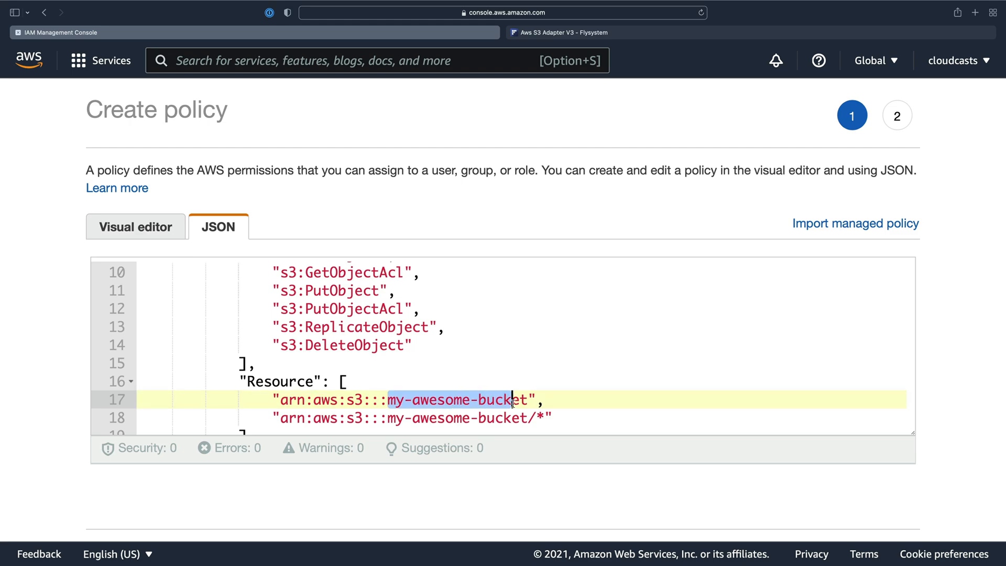
type("xxeetffff")
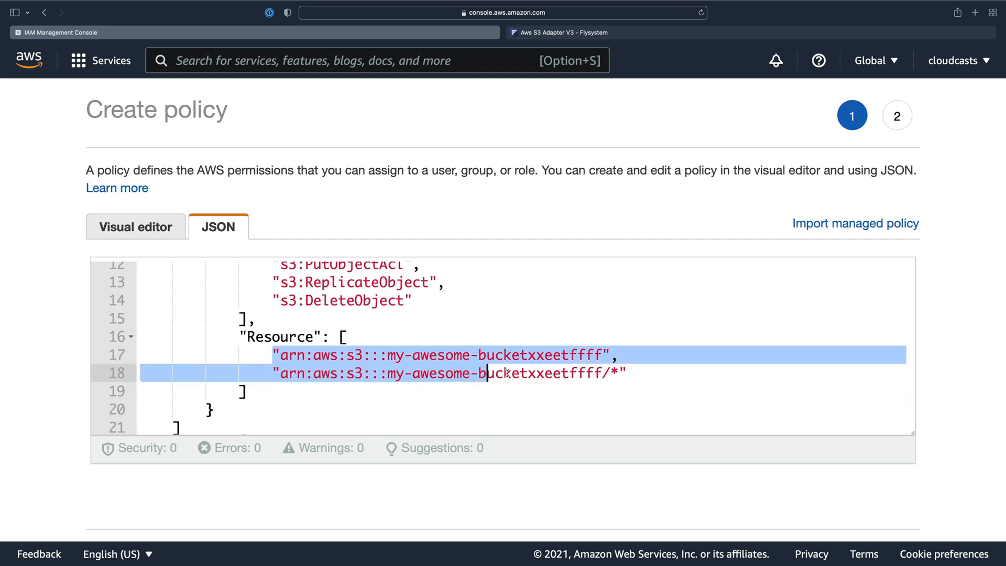
scroll("up", 3)
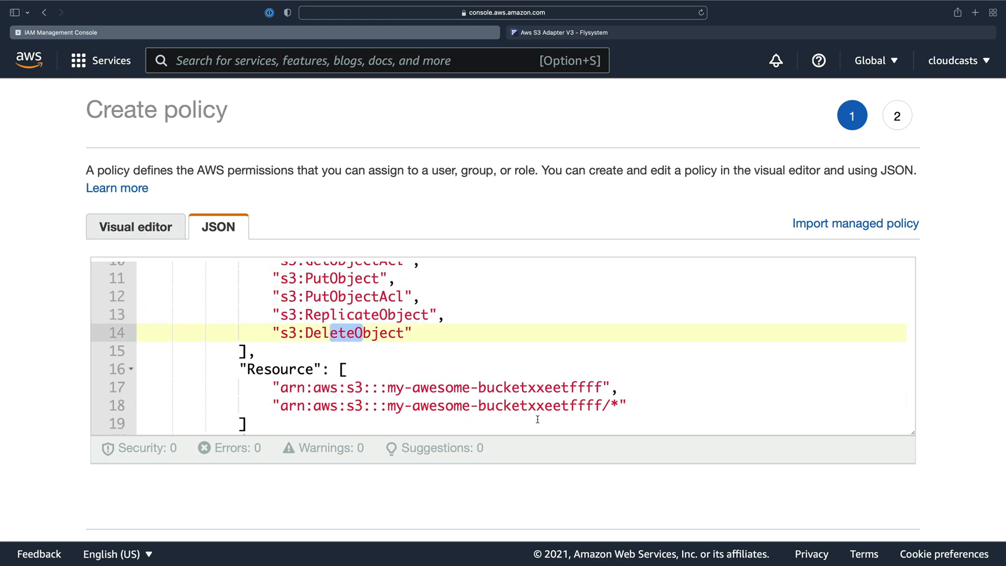
scroll("up", 3)
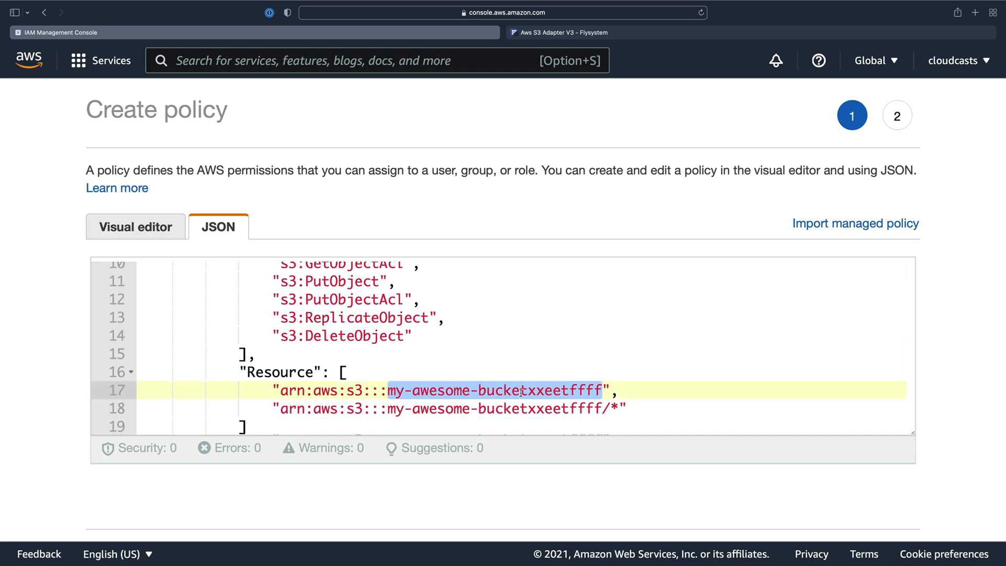
scroll("down", 3)
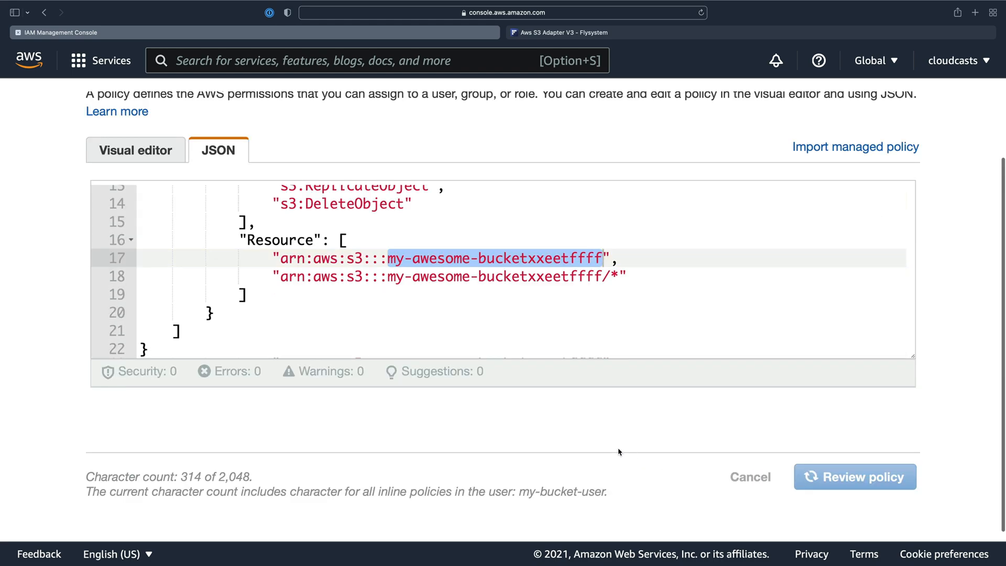
Step: Review and create my-bucket-user-policy, then expand it on the Permissions tab to show its JSON
left_click(855, 476)
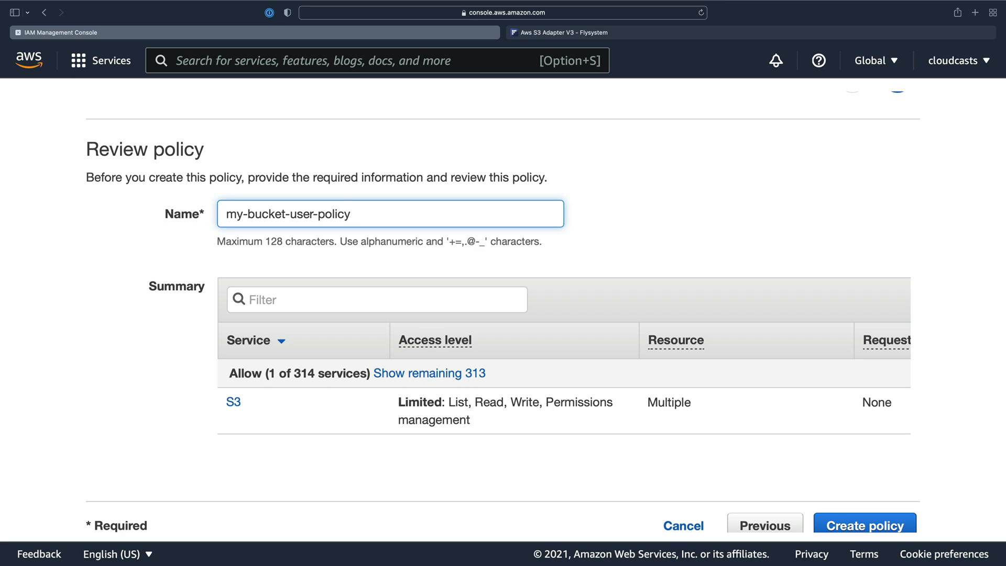
left_click(865, 525)
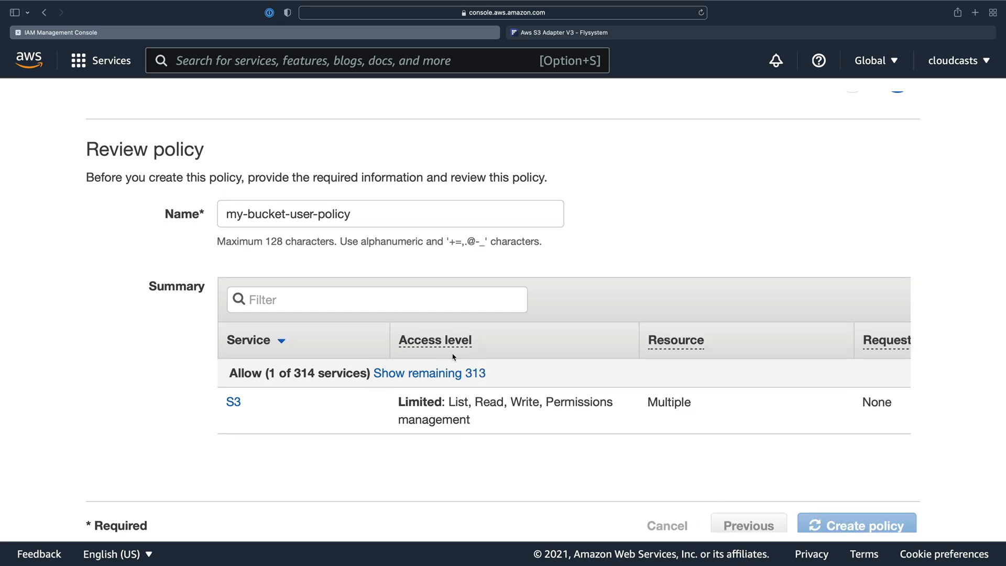
left_click(856, 525)
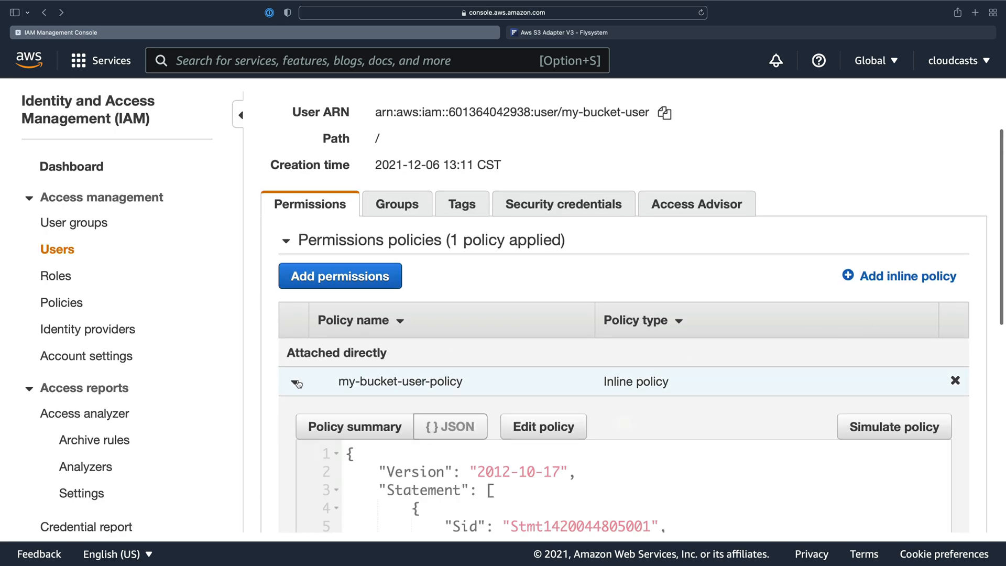
scroll("up", 3)
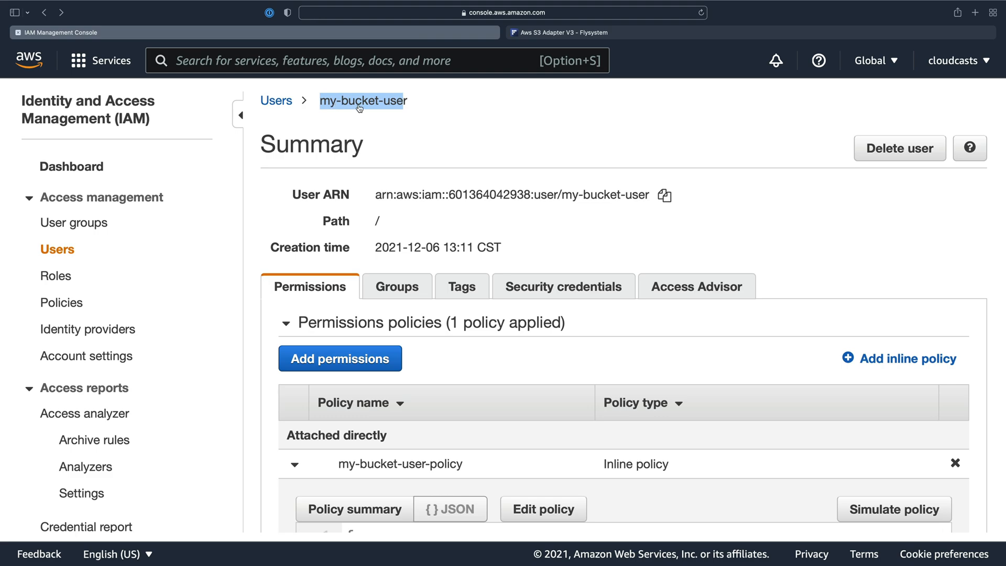
mouse_move(411, 133)
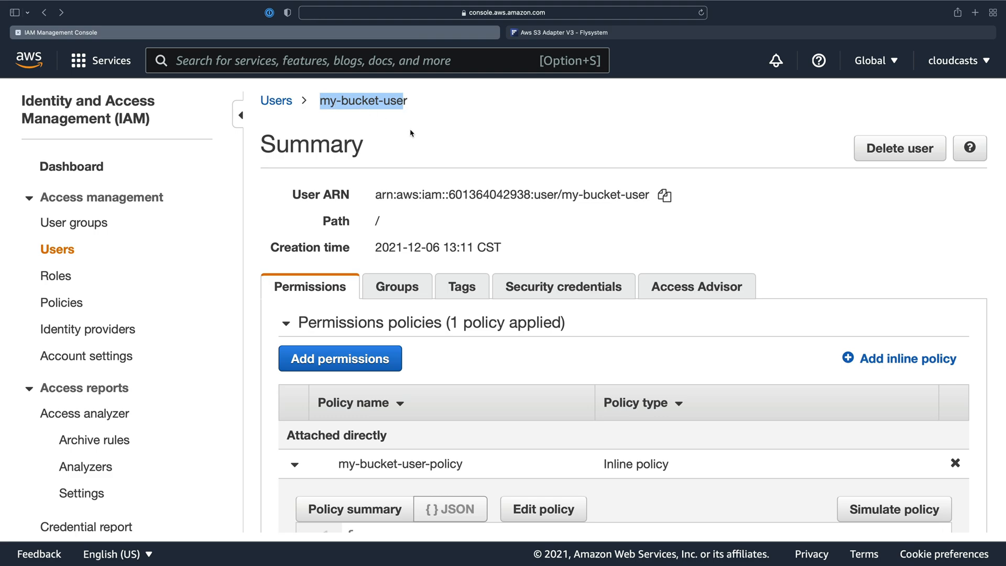
scroll("down", 3)
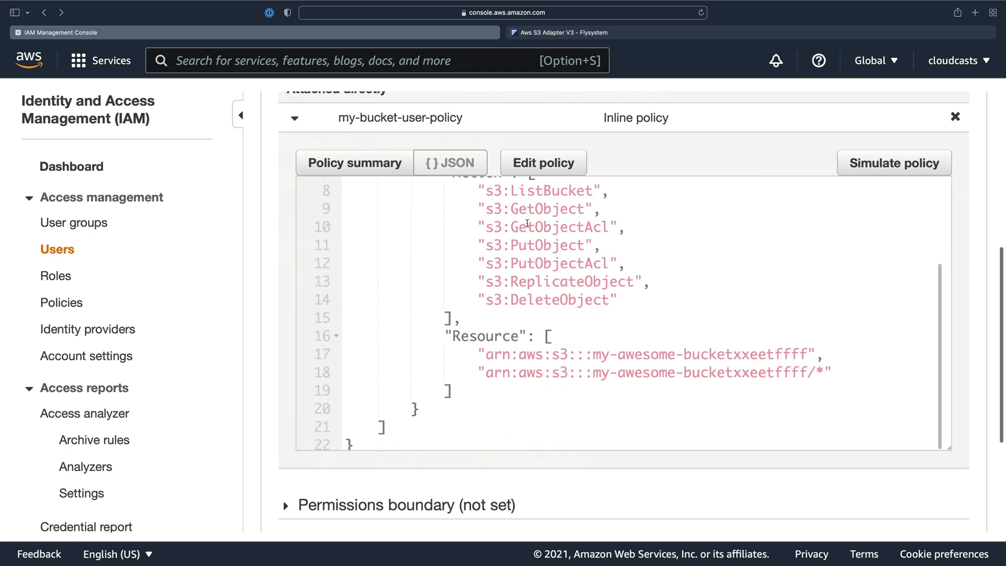
scroll("up", 3)
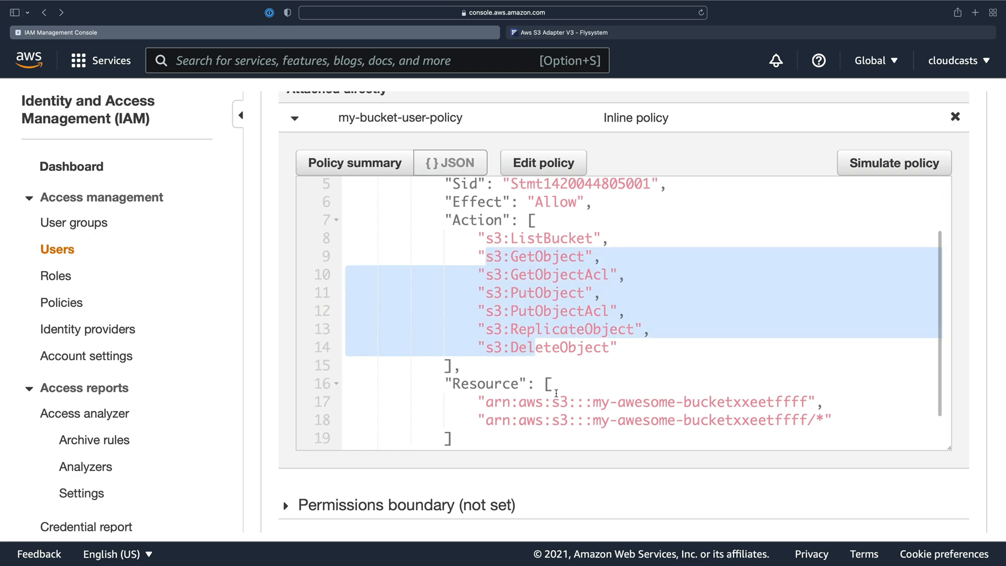
left_click(635, 312)
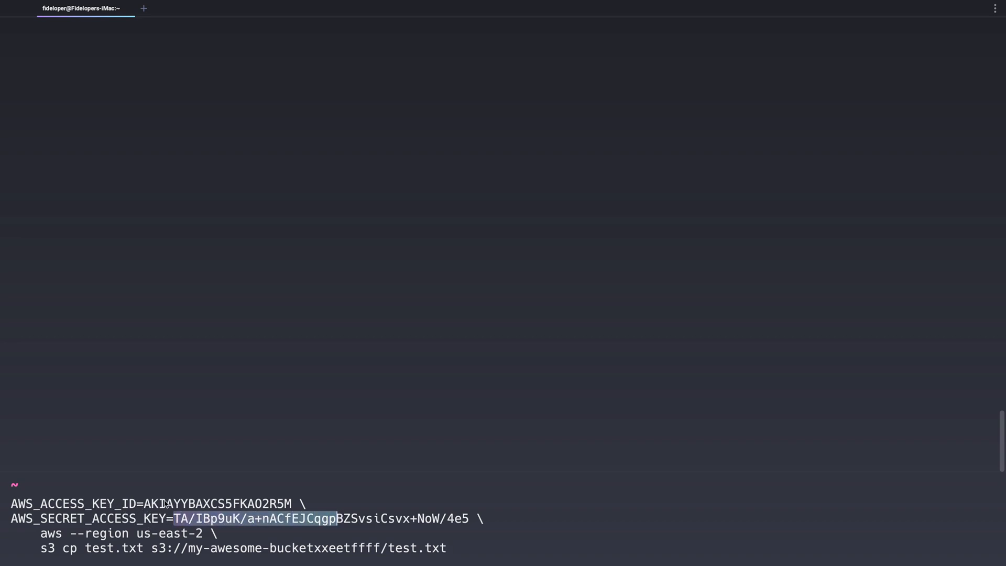
Step: Highlight the secret access key, us-east-2 region and s3 cp parts of the upload command for test.txt
double_click(50, 534)
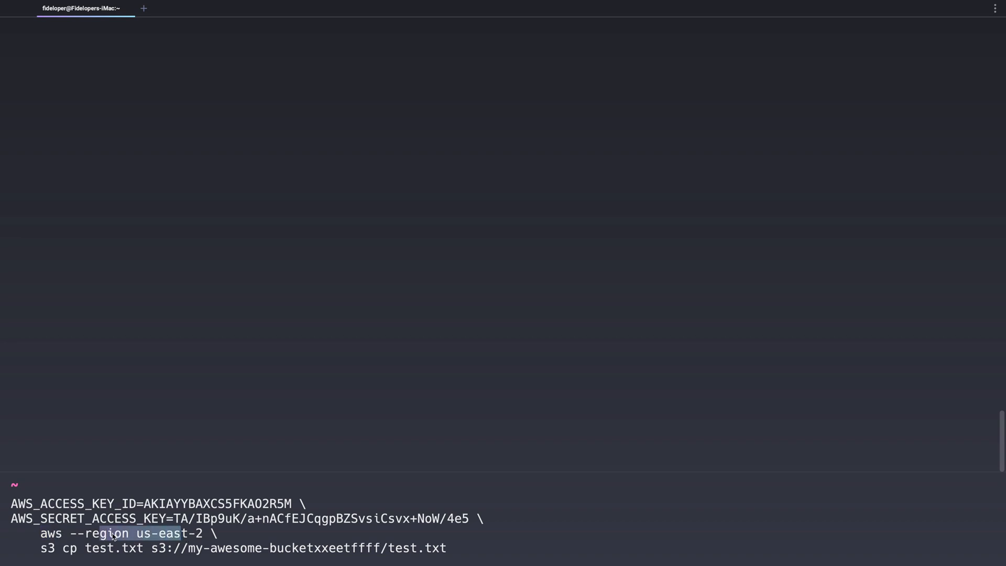
double_click(70, 549)
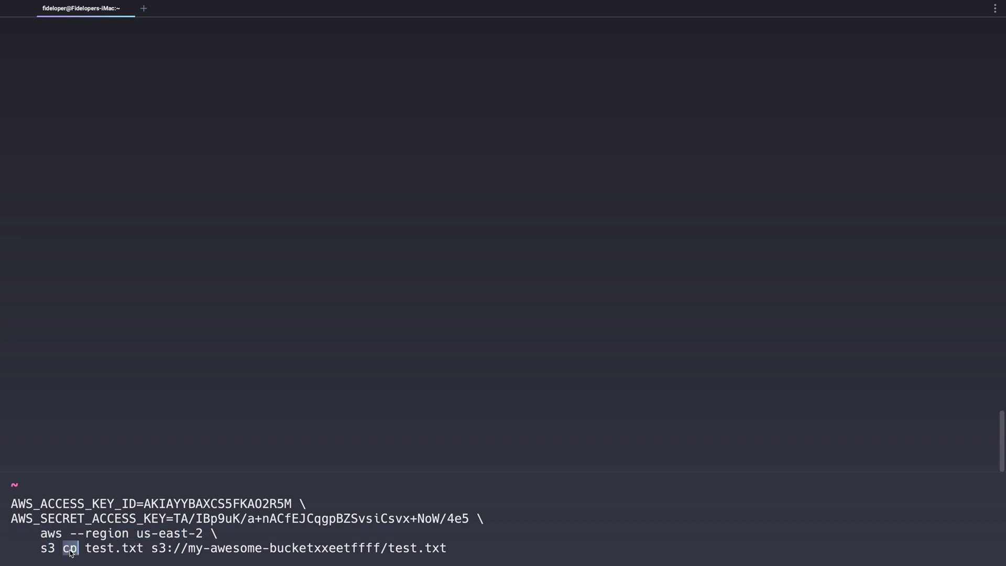
double_click(113, 548)
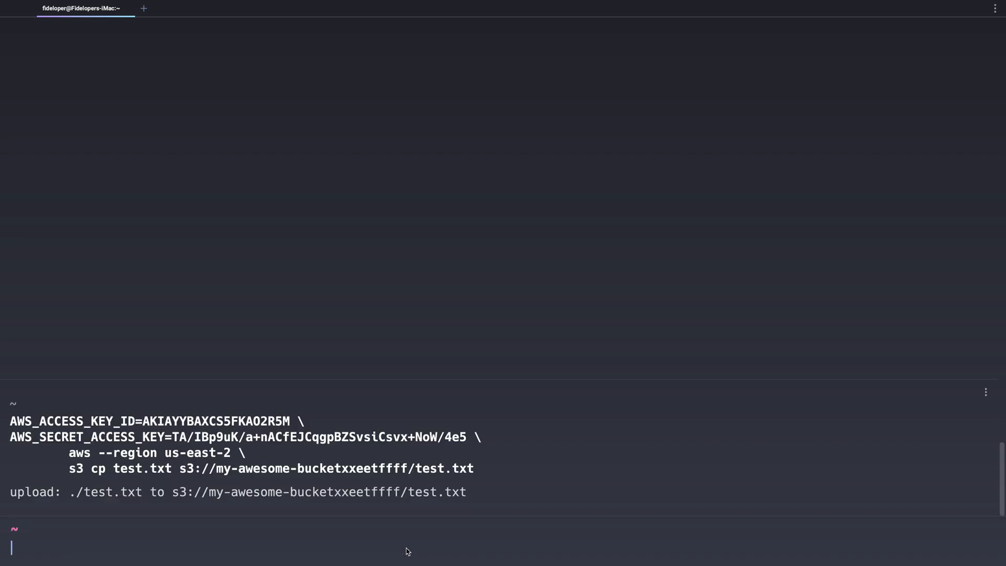
mouse_move(178, 509)
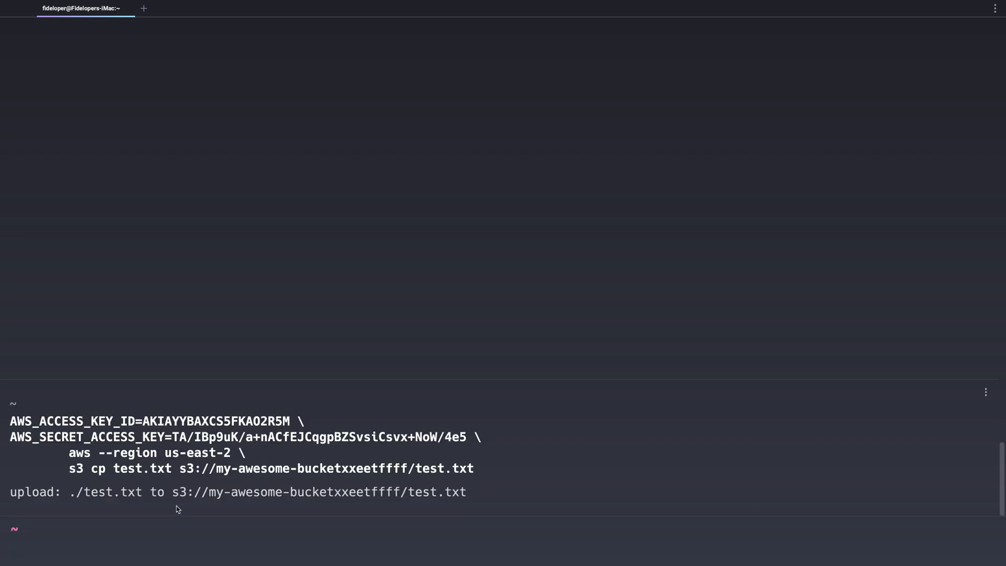
mouse_move(99, 474)
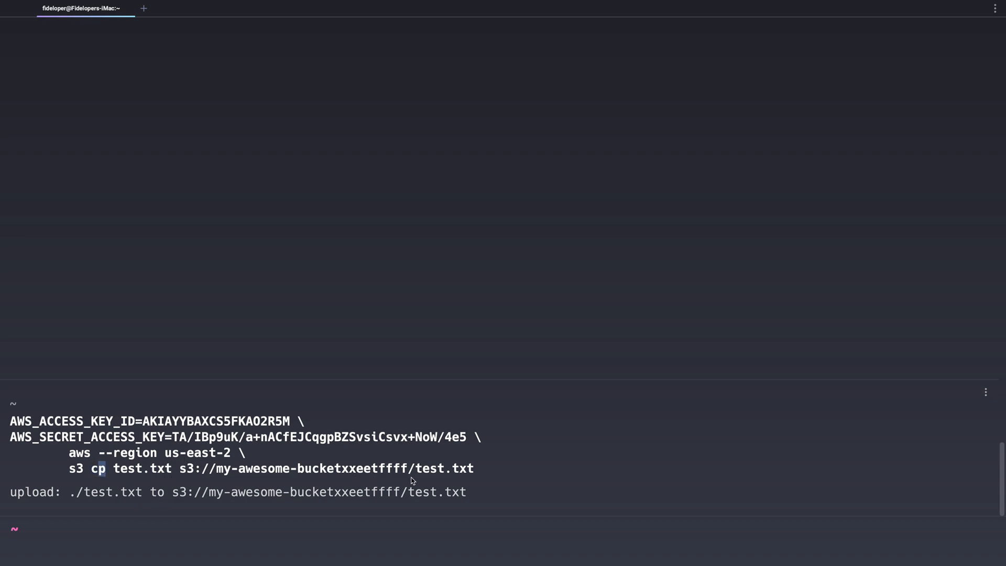
mouse_move(416, 472)
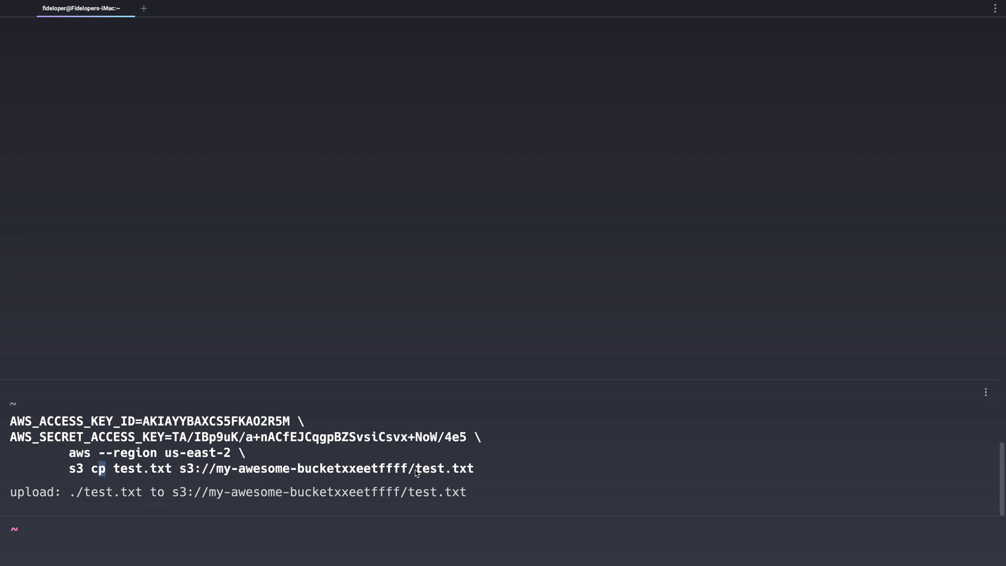
mouse_move(355, 473)
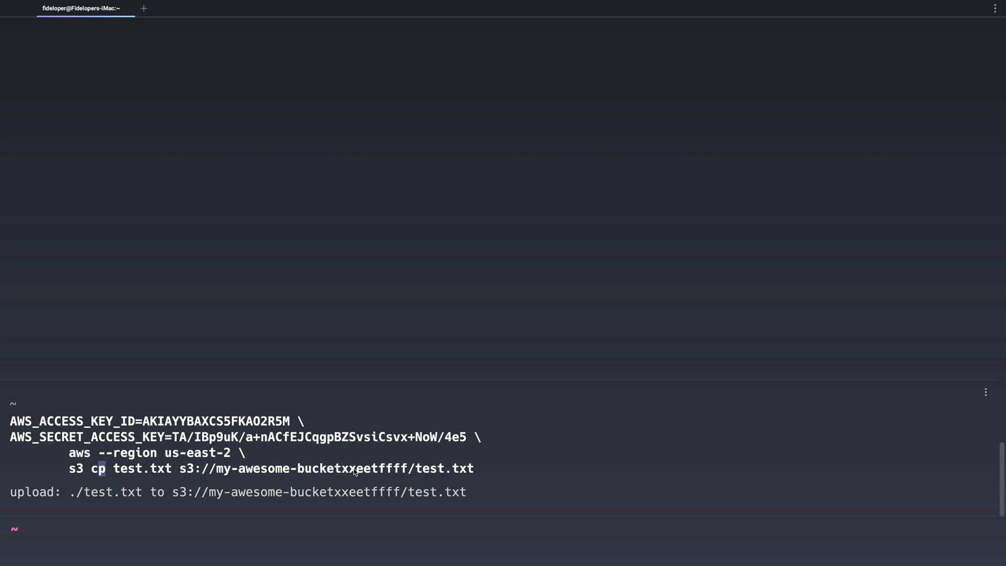